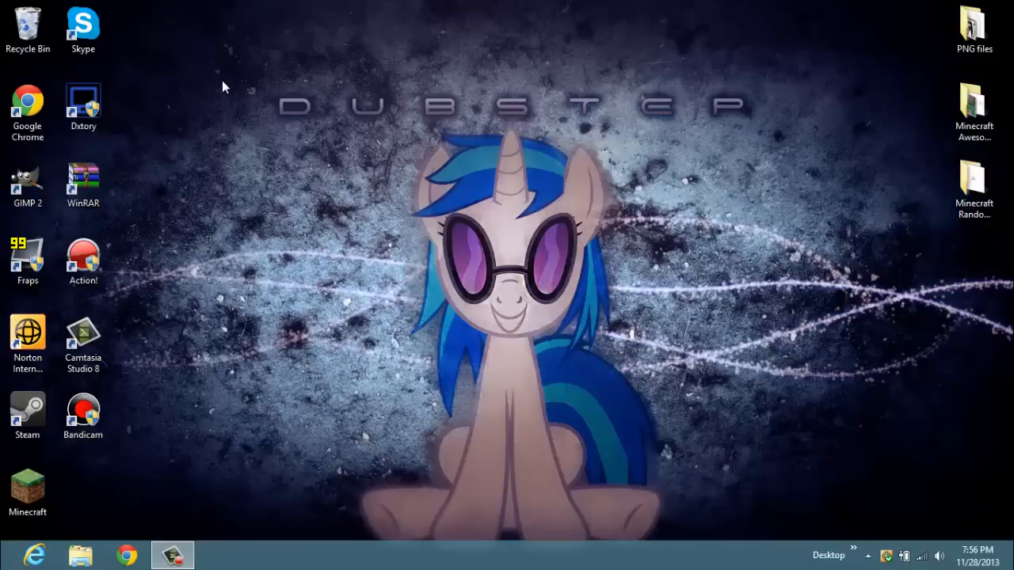
mouse_move(261, 87)
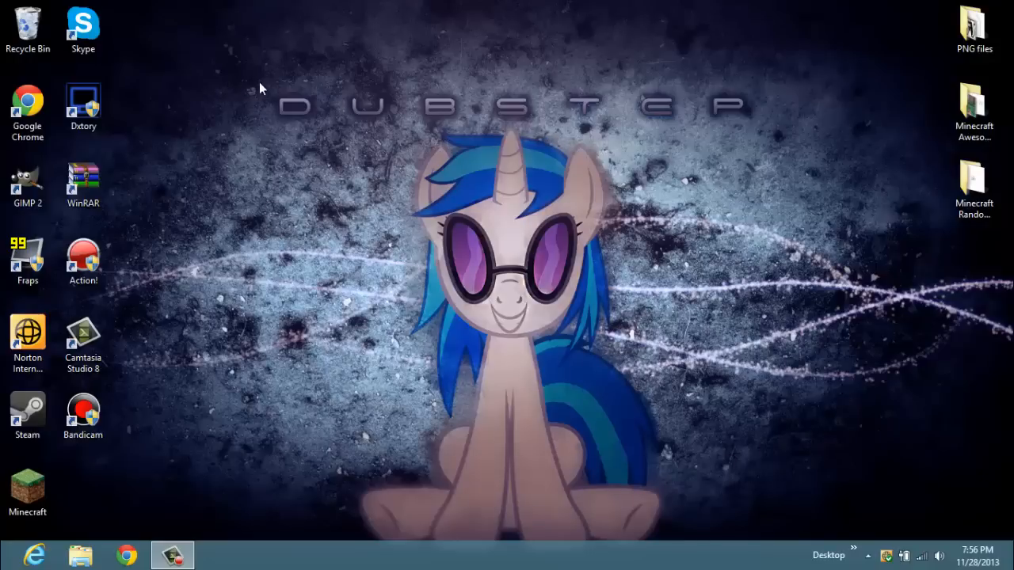
mouse_move(279, 92)
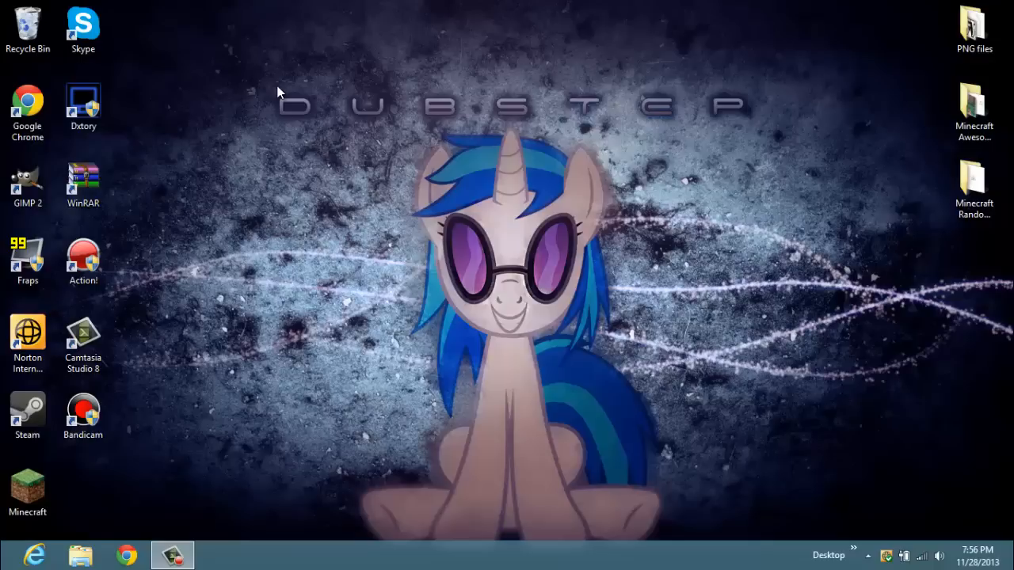
mouse_move(279, 87)
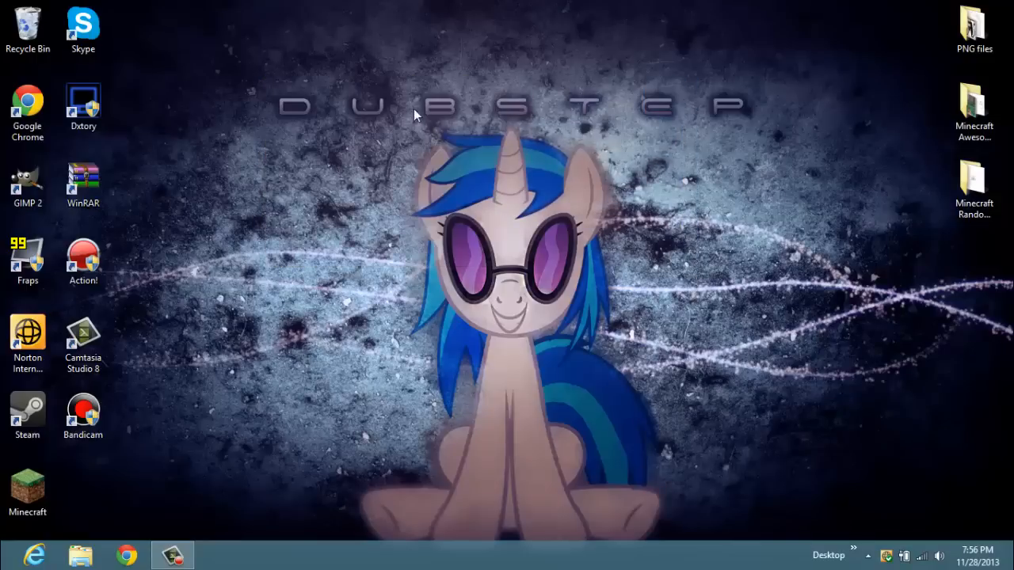
Step: Create a new desktop folder and name it GBA Games
left_click_drag(415, 114, 795, 331)
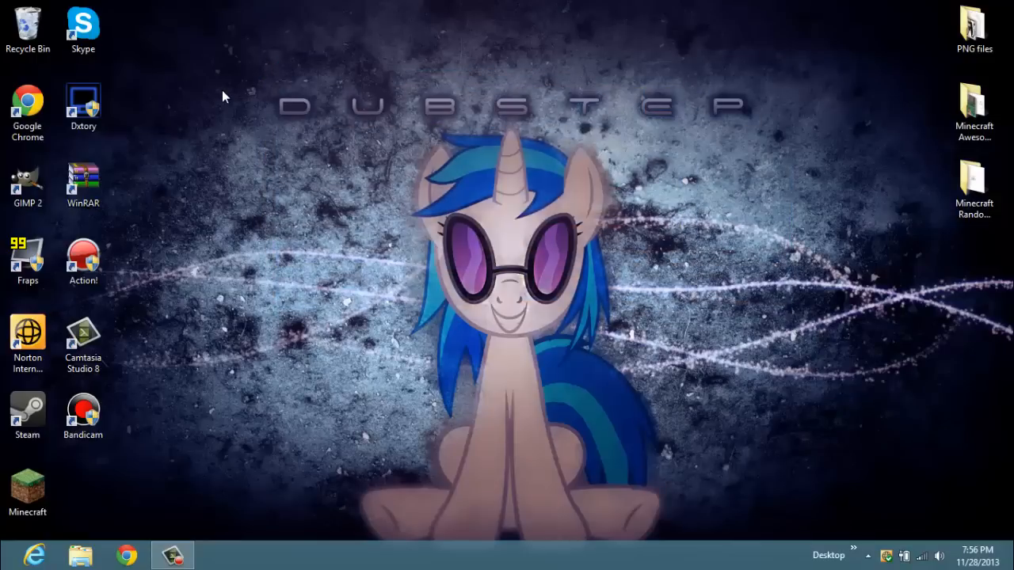
mouse_move(293, 299)
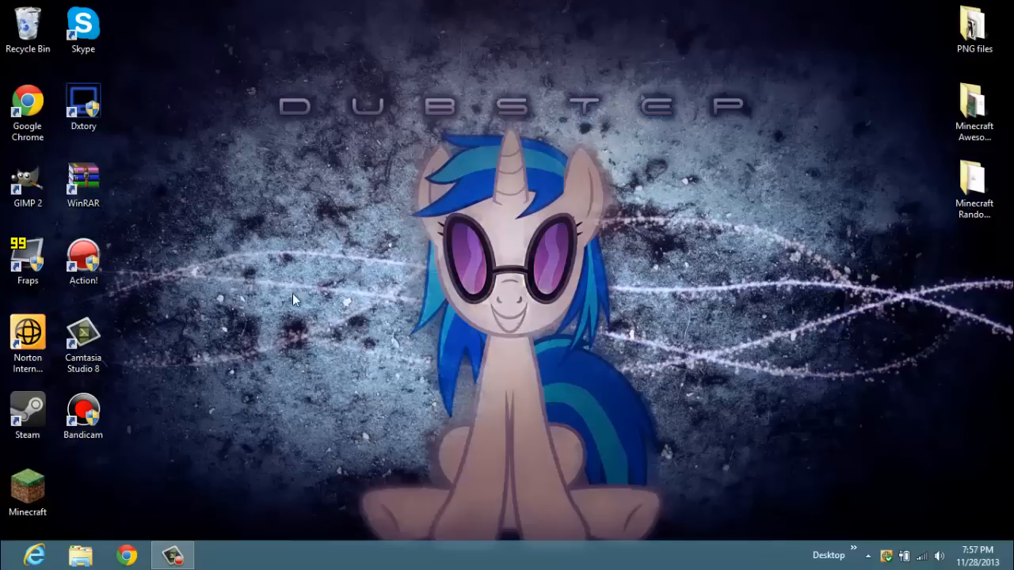
mouse_move(469, 388)
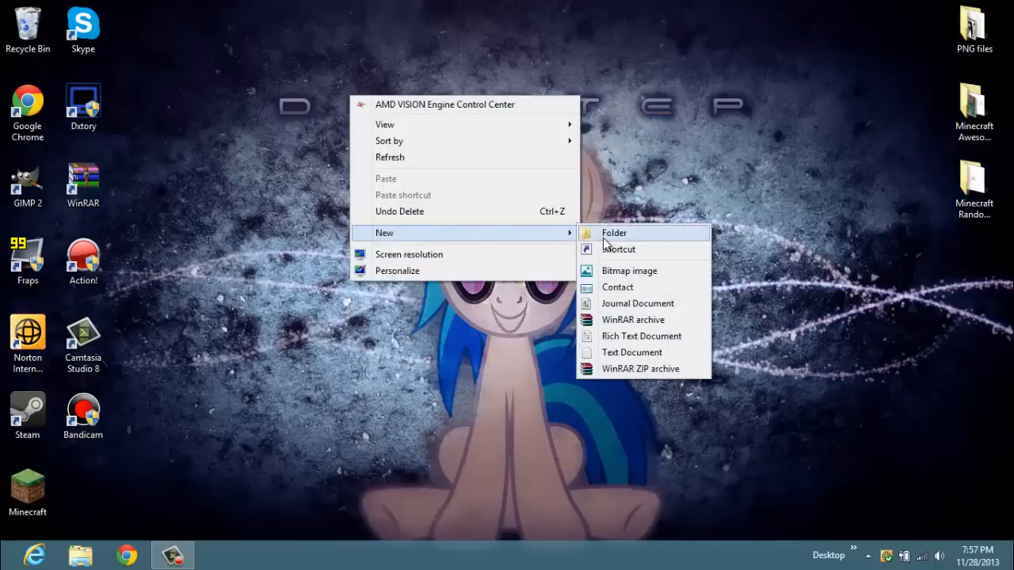
left_click(614, 233)
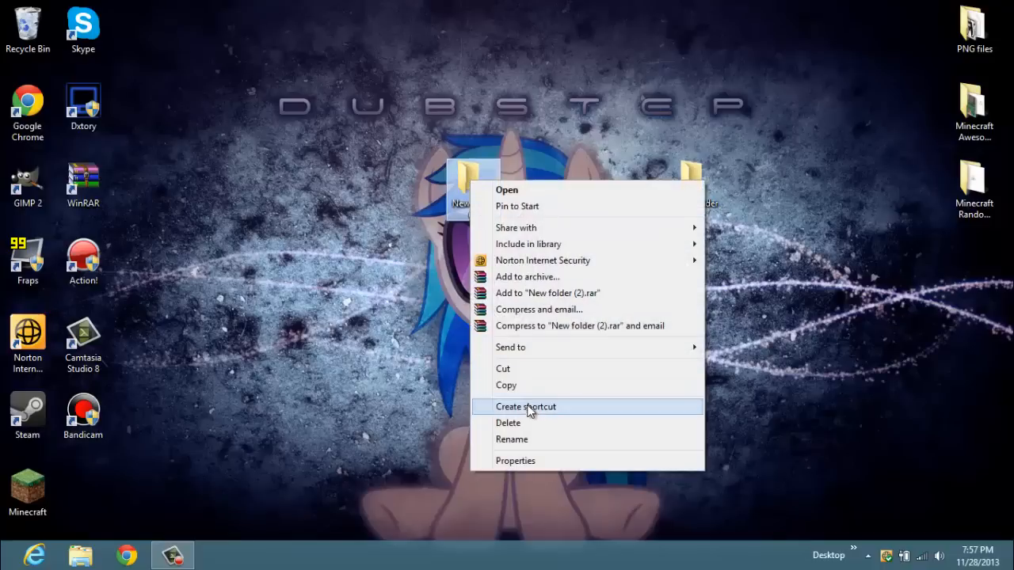
left_click(526, 406)
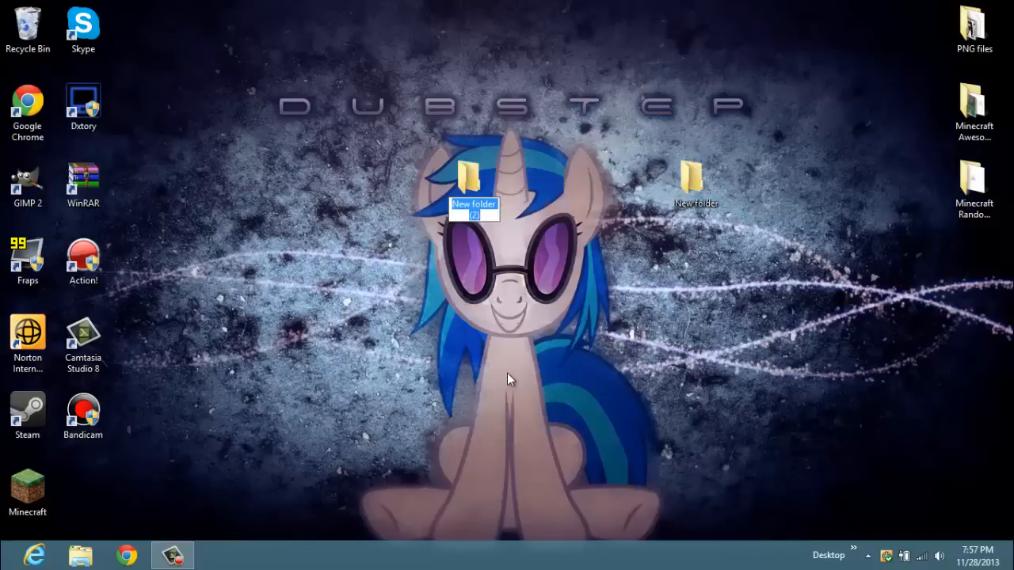
type("GBA Games")
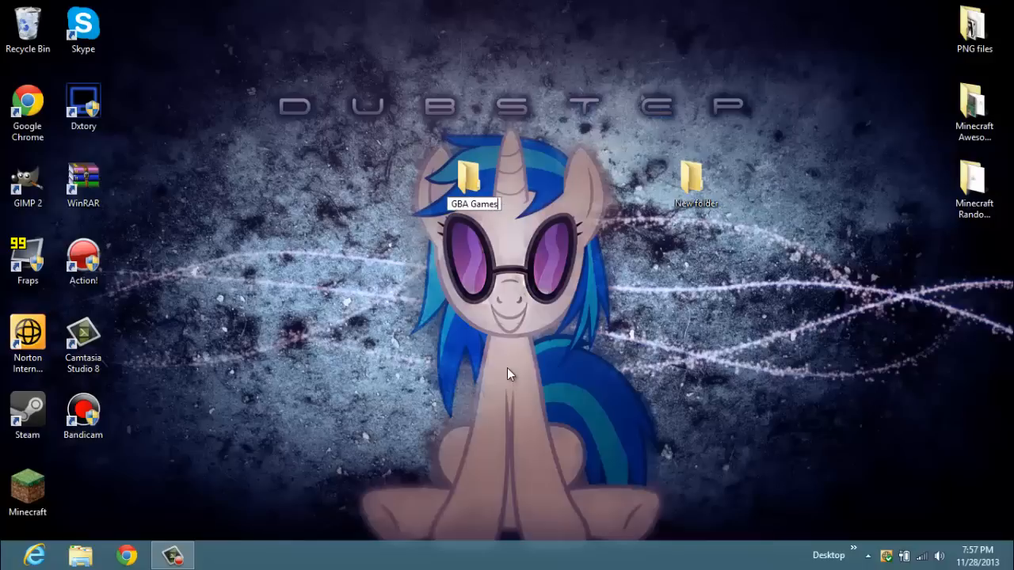
Step: Rename the second new folder to VBA Folder and launch Chrome
right_click(694, 183)
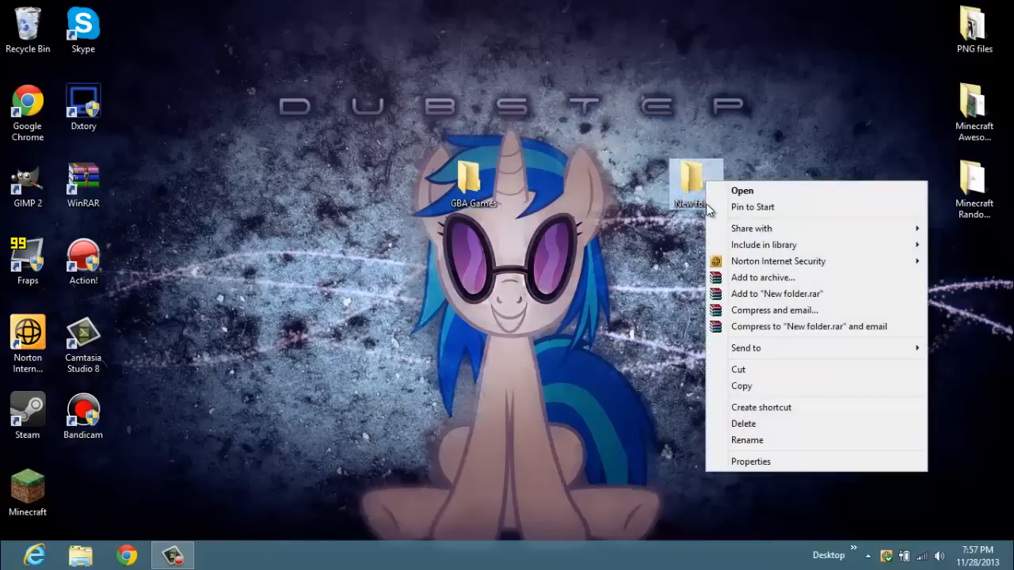
left_click(746, 440)
type("V")
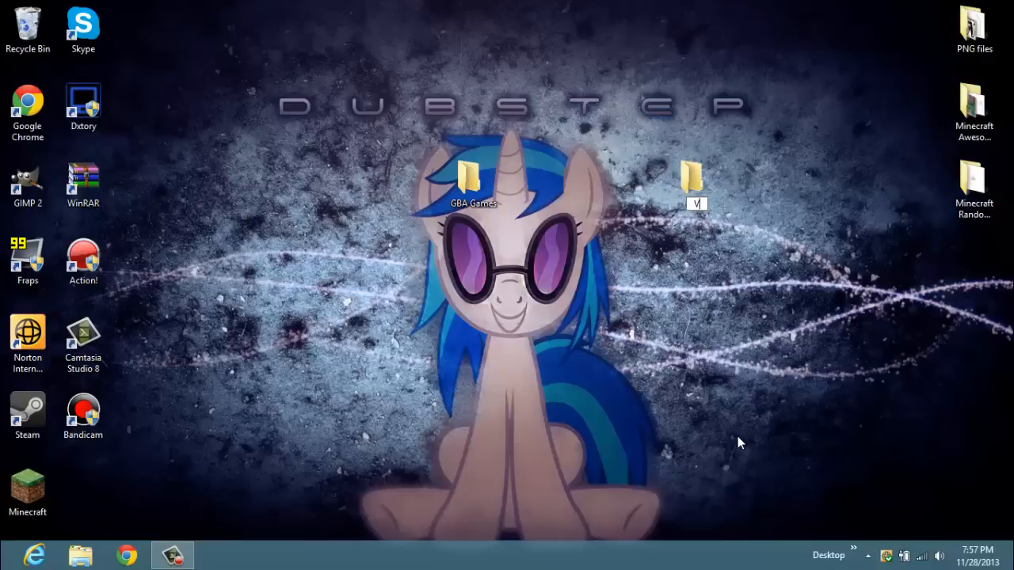
type("BA Folder")
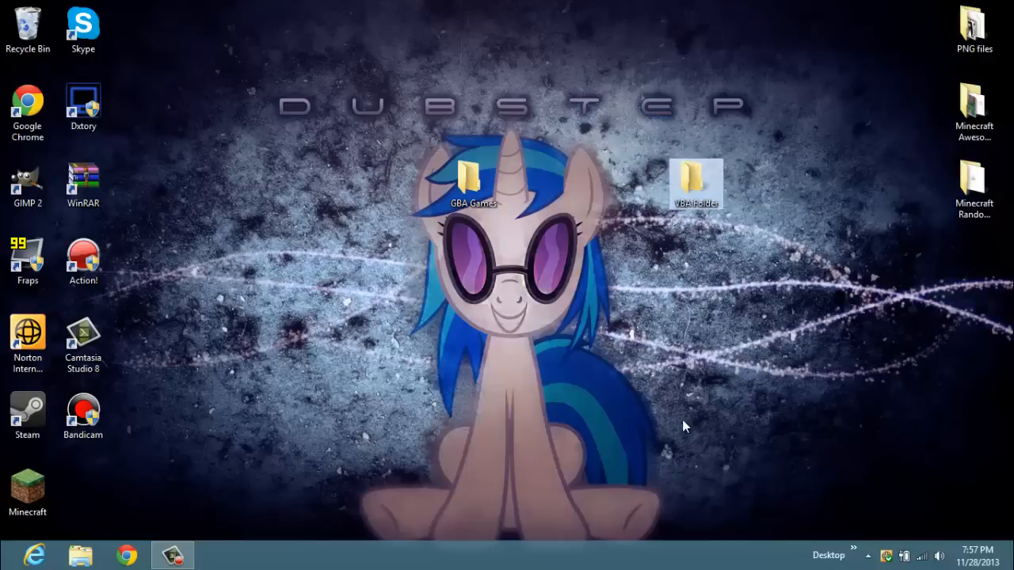
double_click(695, 177)
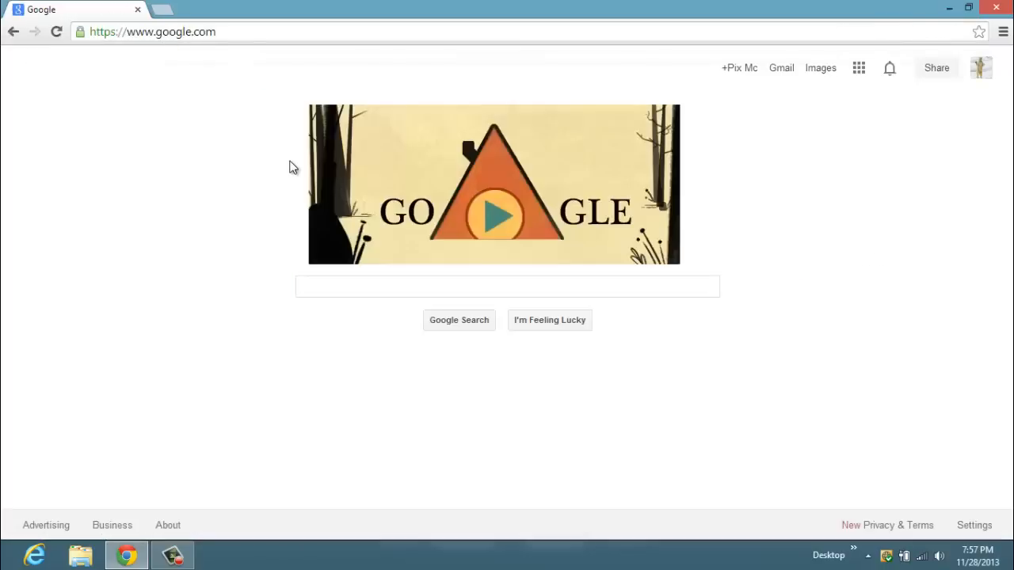
mouse_move(340, 225)
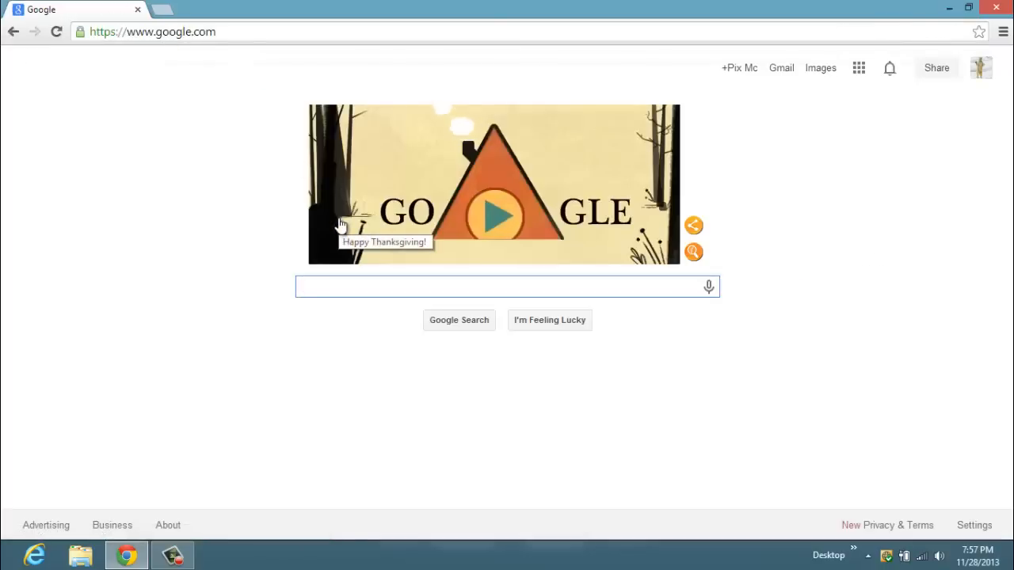
Step: Search Google for 'visual boy advance' and go to the CoolROM result
type("visual boy advance")
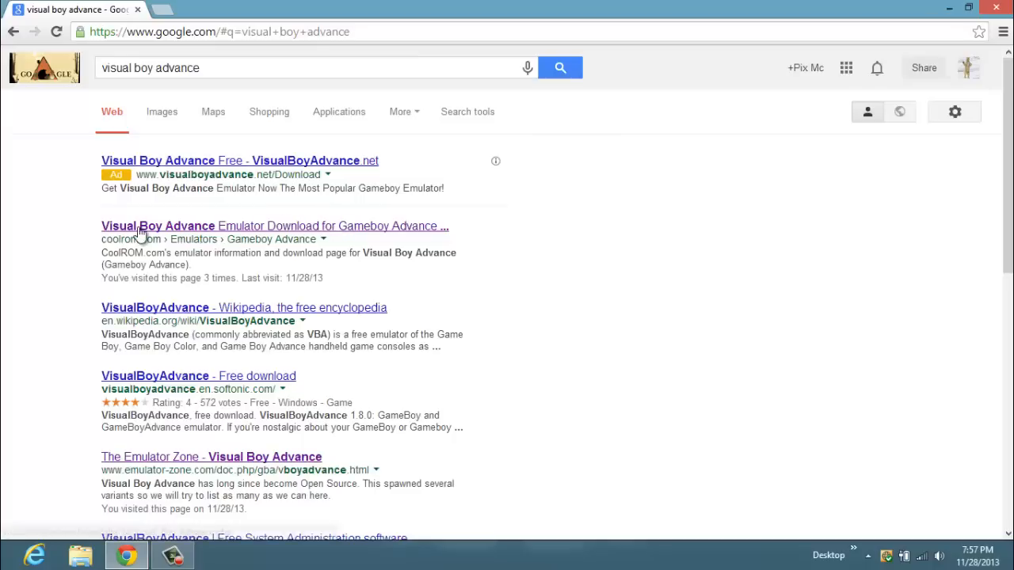
left_click(273, 225)
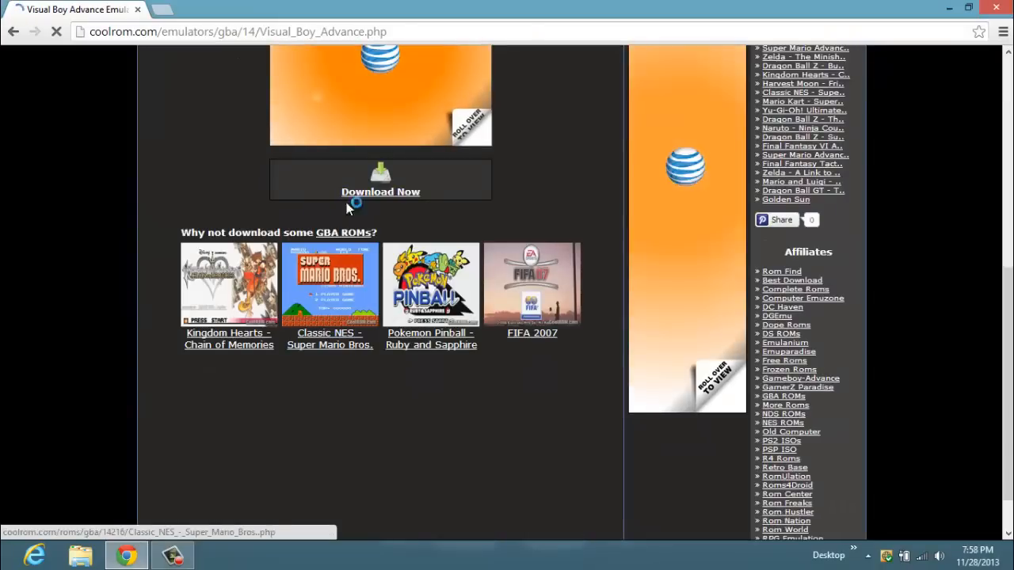
Step: Download the VisualBoyAdvance-1.8.0-beta3 zip from CoolROM and open it from the download bar
left_click(380, 191)
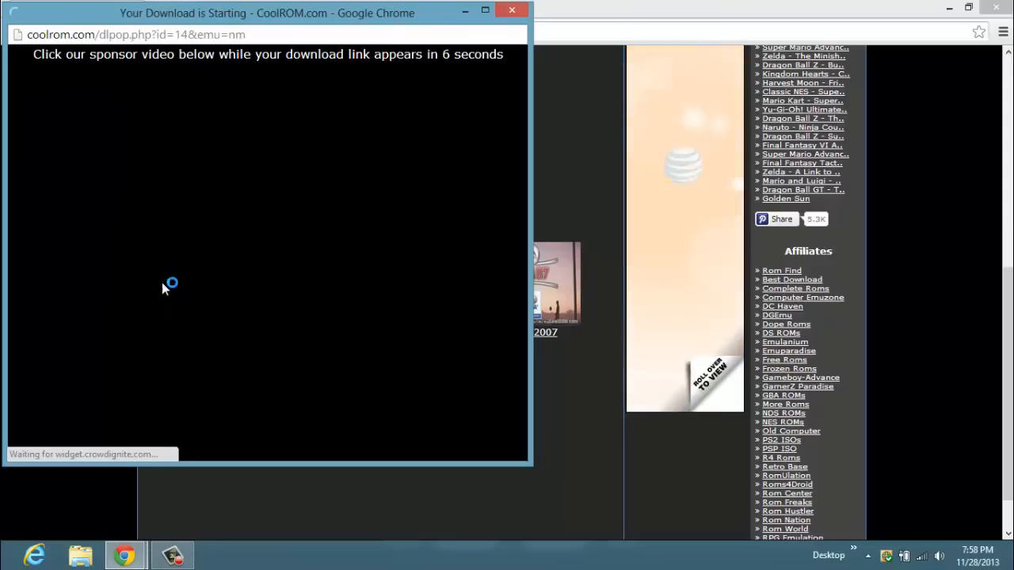
mouse_move(298, 121)
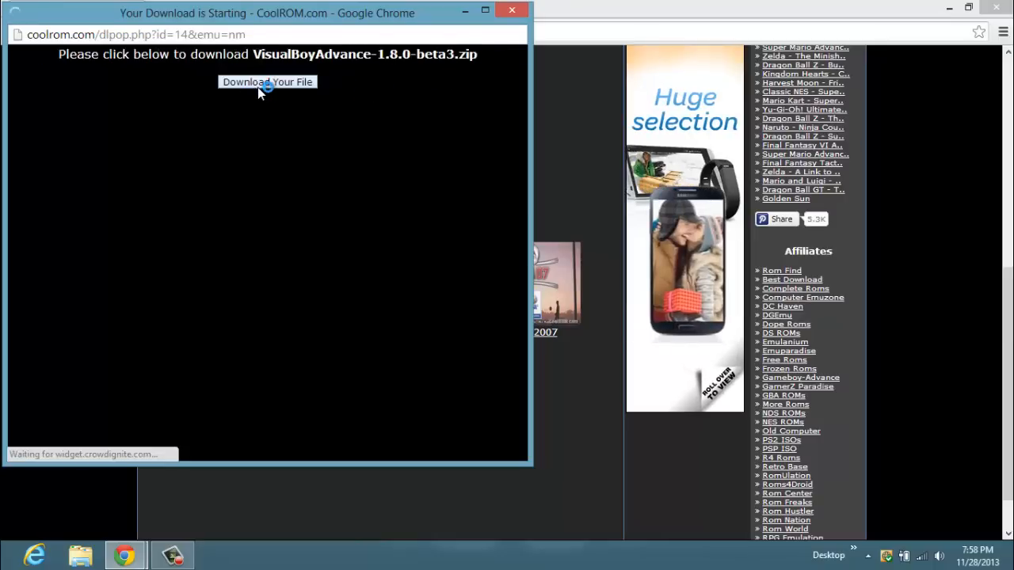
left_click(266, 83)
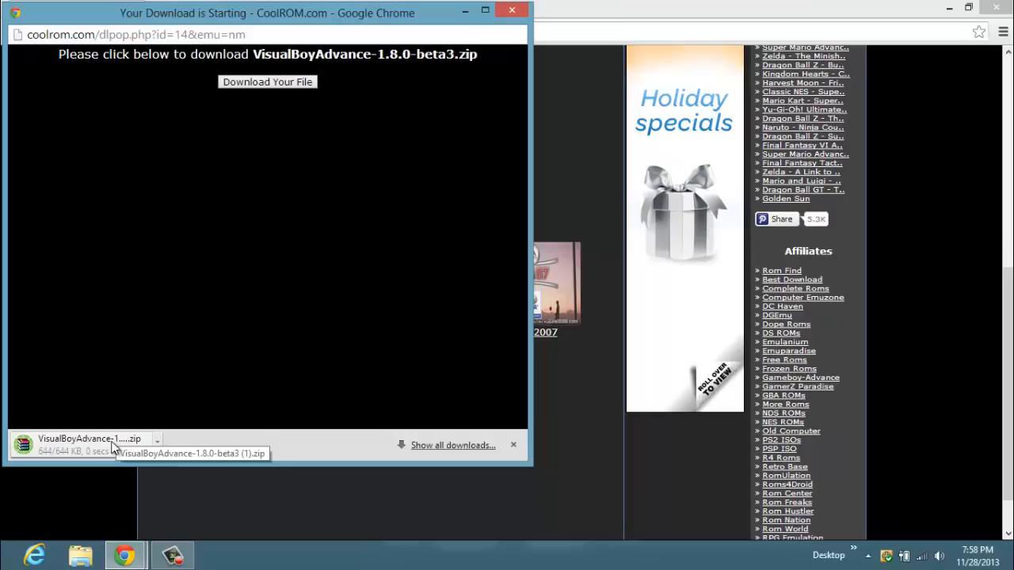
left_click(88, 443)
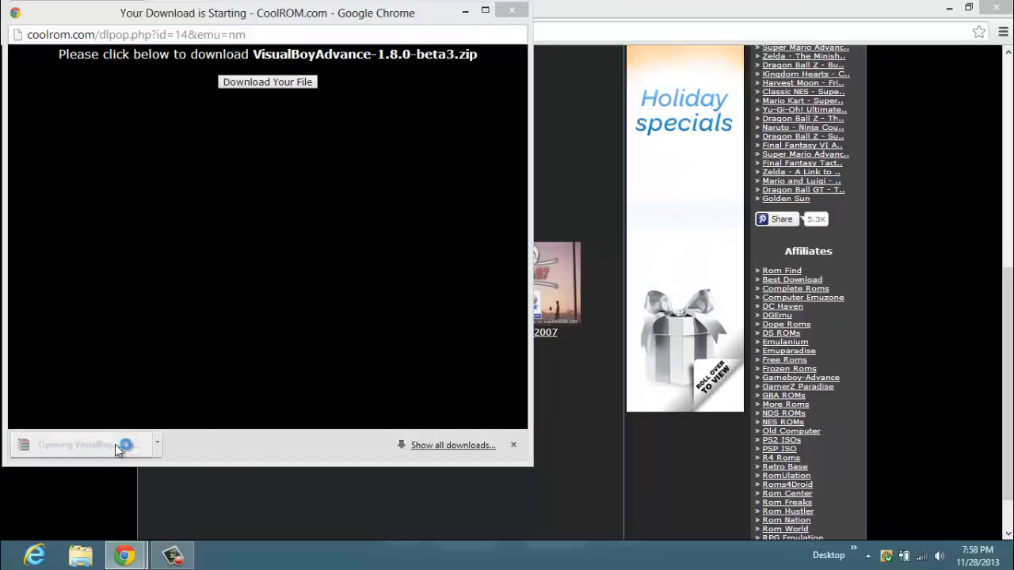
Step: Select the VisualBoyAdvance application inside the archive and bring up Extract To
left_click(79, 444)
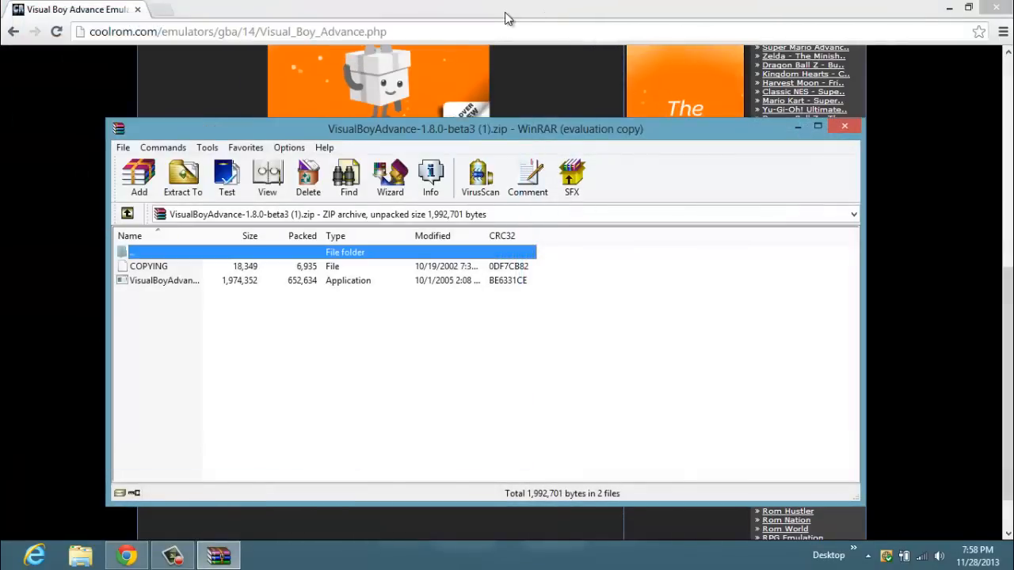
left_click(843, 127)
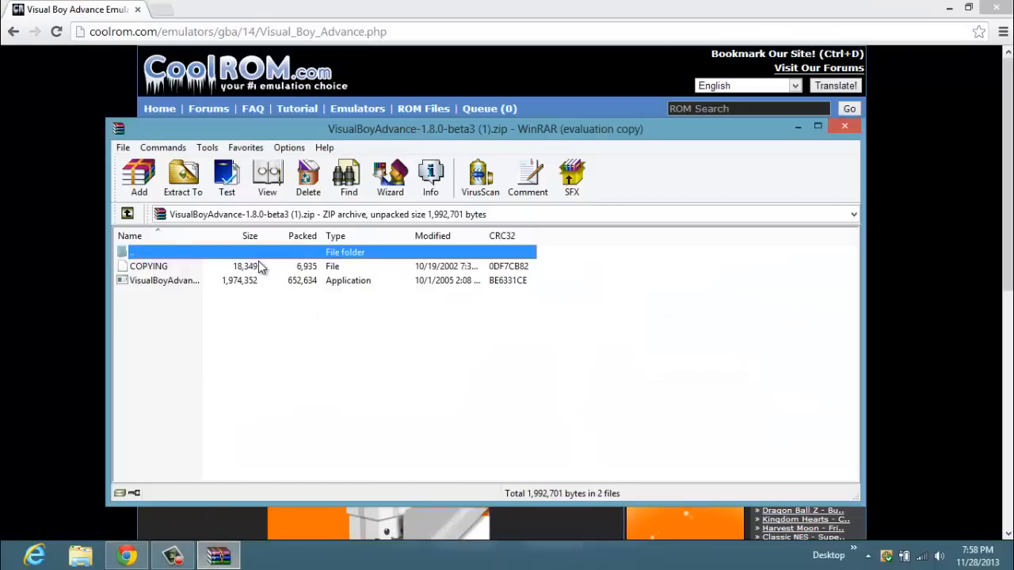
left_click(165, 281)
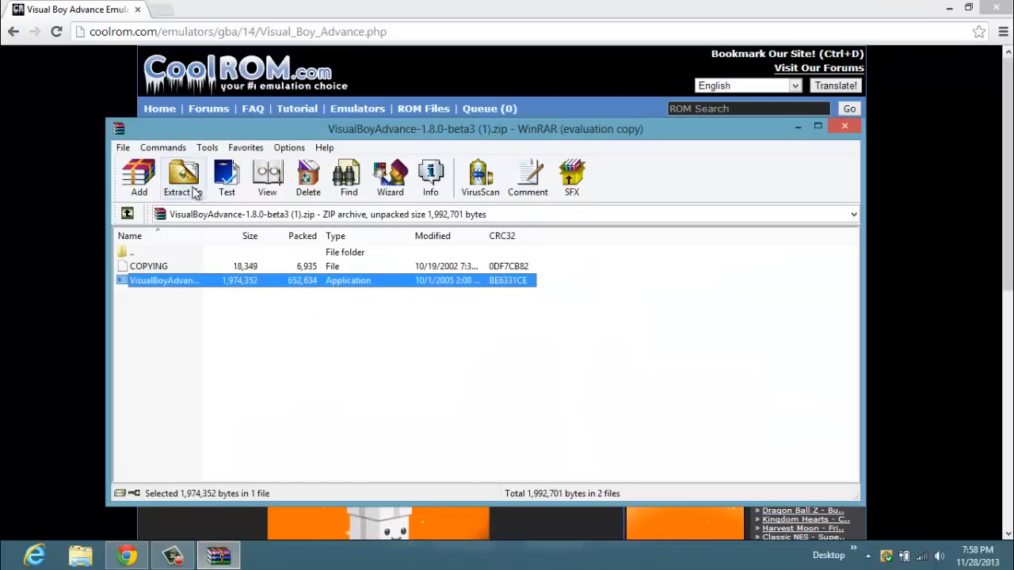
left_click(182, 178)
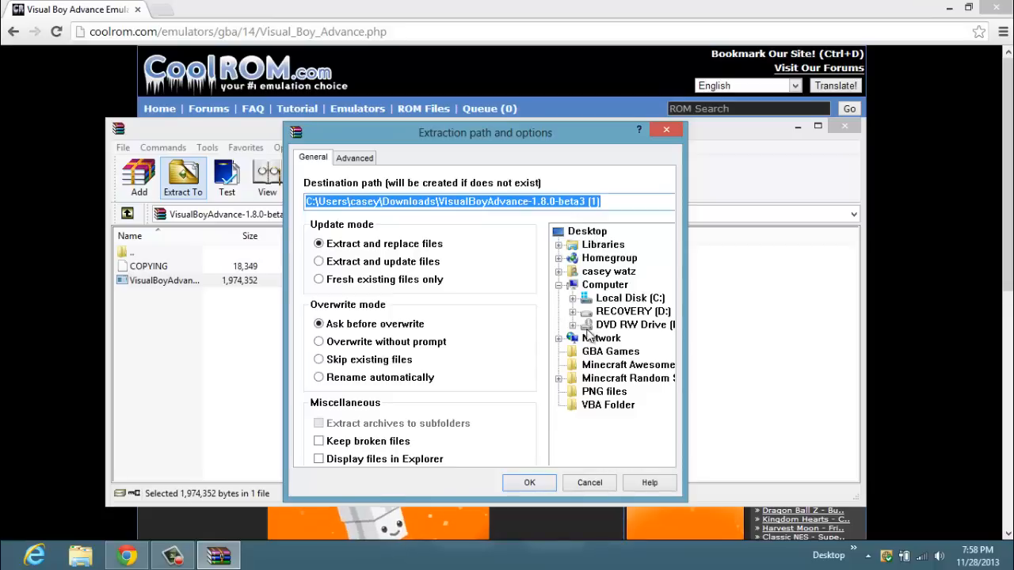
Step: Extract it into Desktop\VBA Folder and close the WinRAR archive
left_click(608, 405)
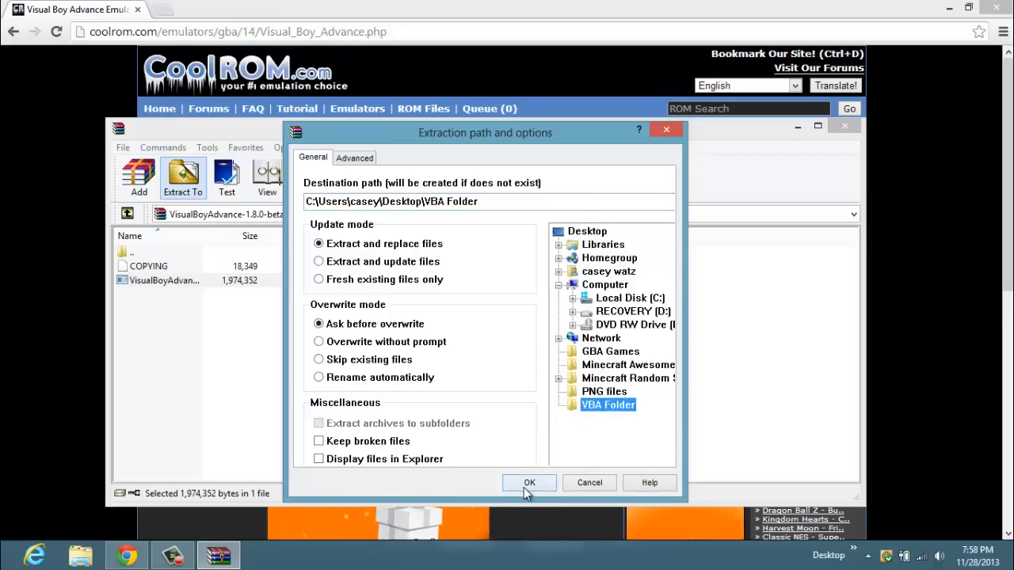
left_click(529, 481)
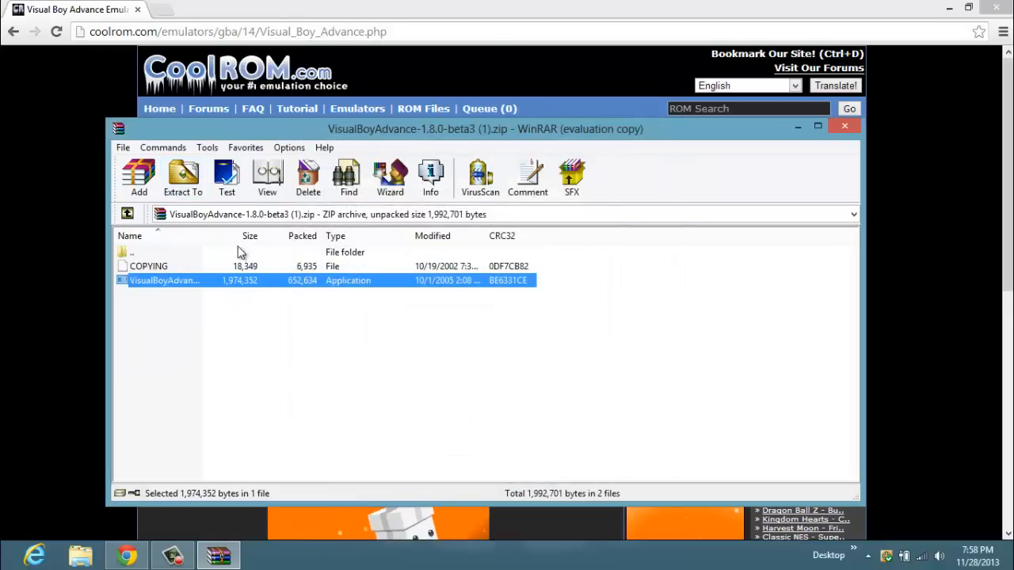
left_click(149, 267)
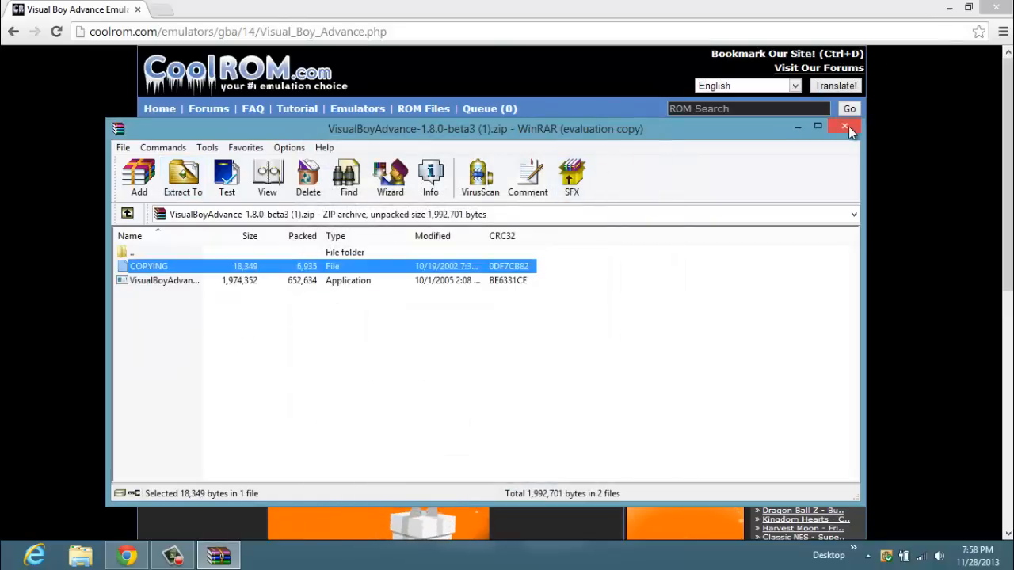
left_click(846, 126)
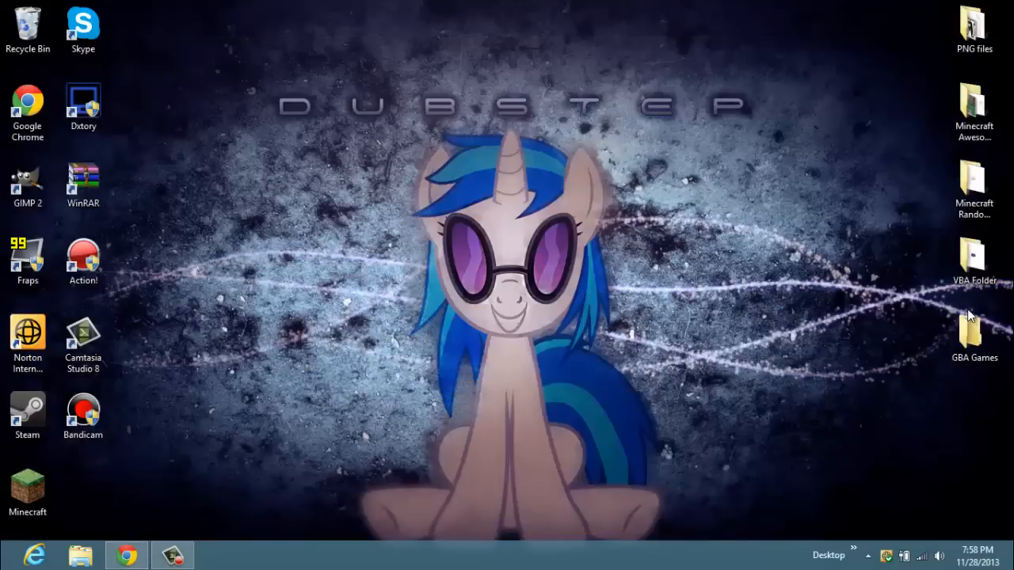
Step: Inside VBA Folder, create a shortcut to the VisualBoyAdvance application
double_click(972, 253)
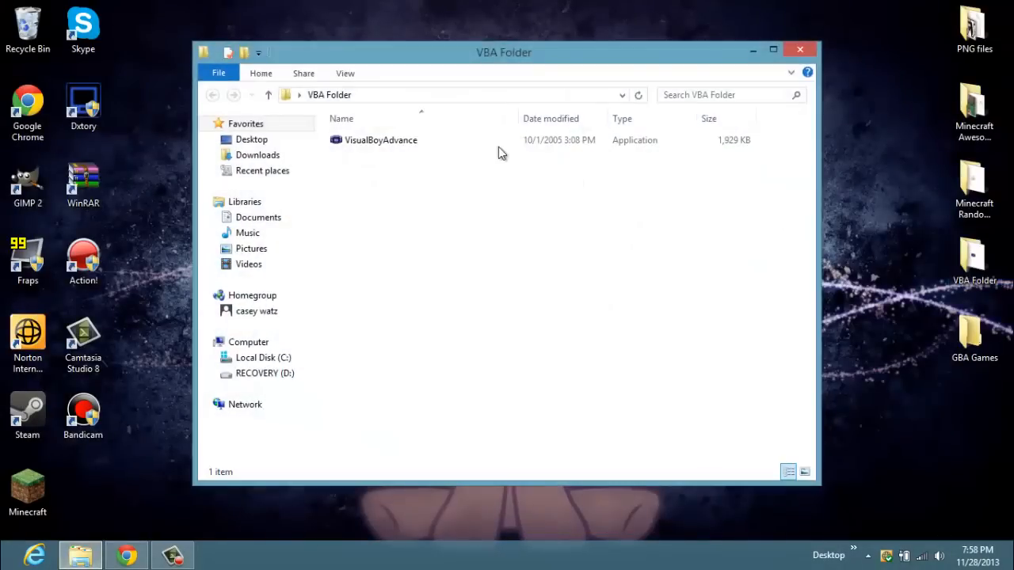
right_click(380, 139)
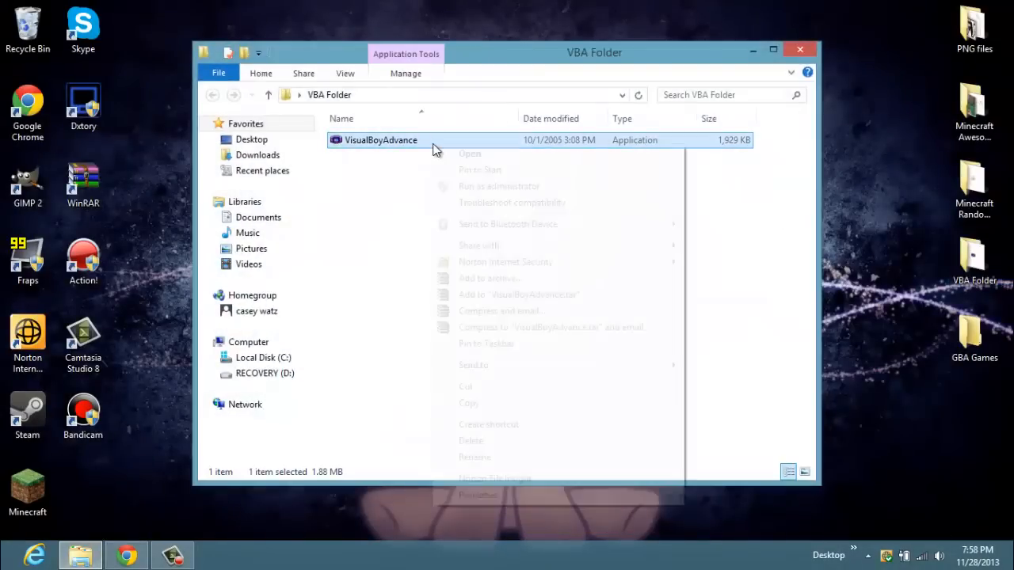
right_click(380, 139)
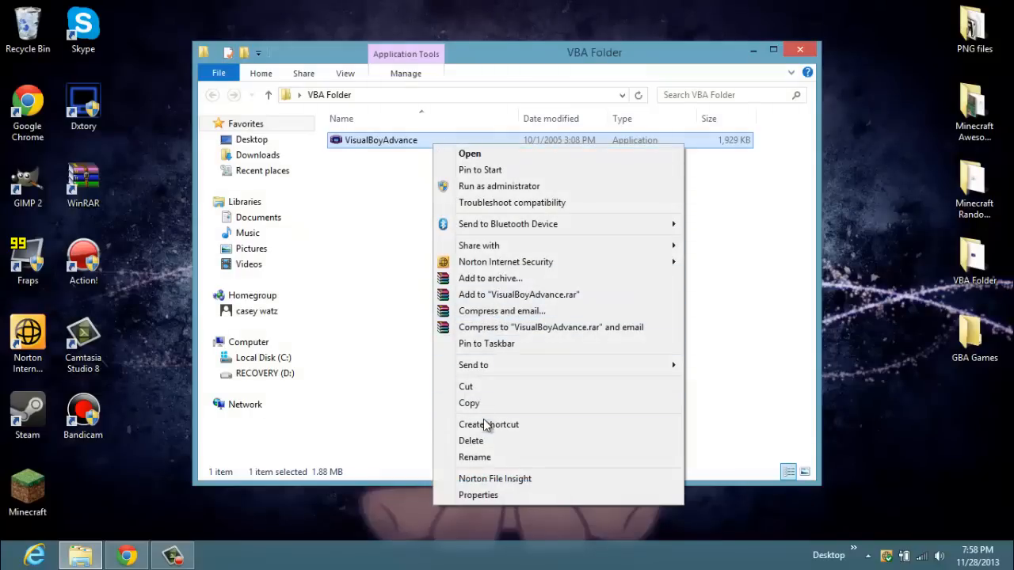
left_click(488, 424)
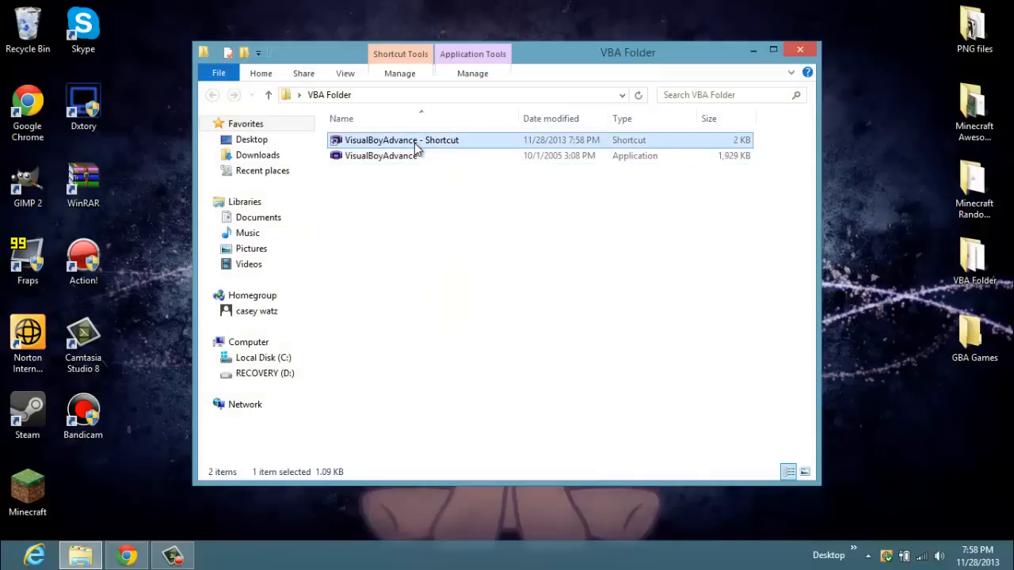
Step: Move the new shortcut onto the desktop
right_click(401, 139)
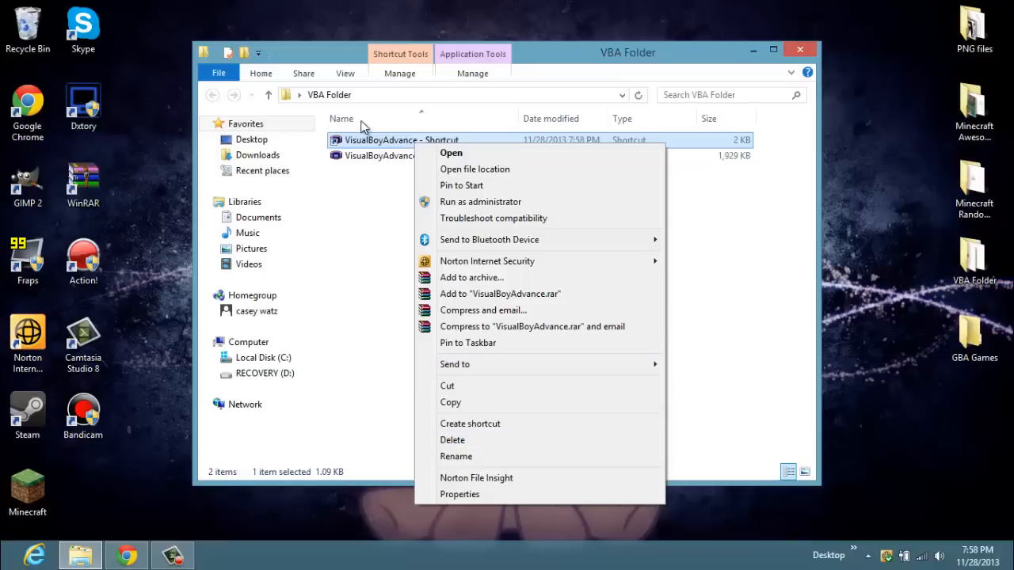
left_click(453, 441)
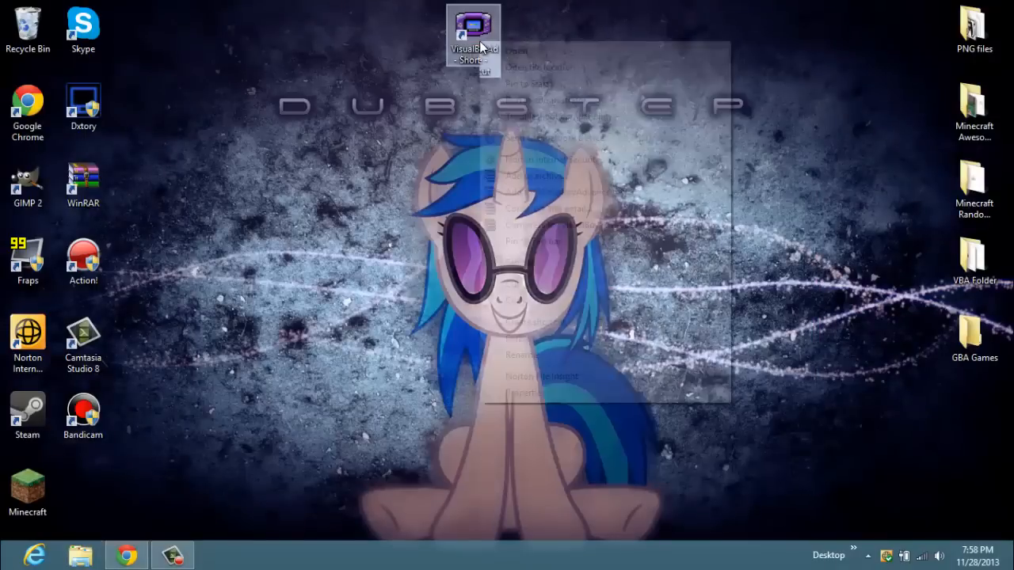
Step: Rename the desktop shortcut to VisualBoyAdvance and move it lower on the desktop
right_click(472, 35)
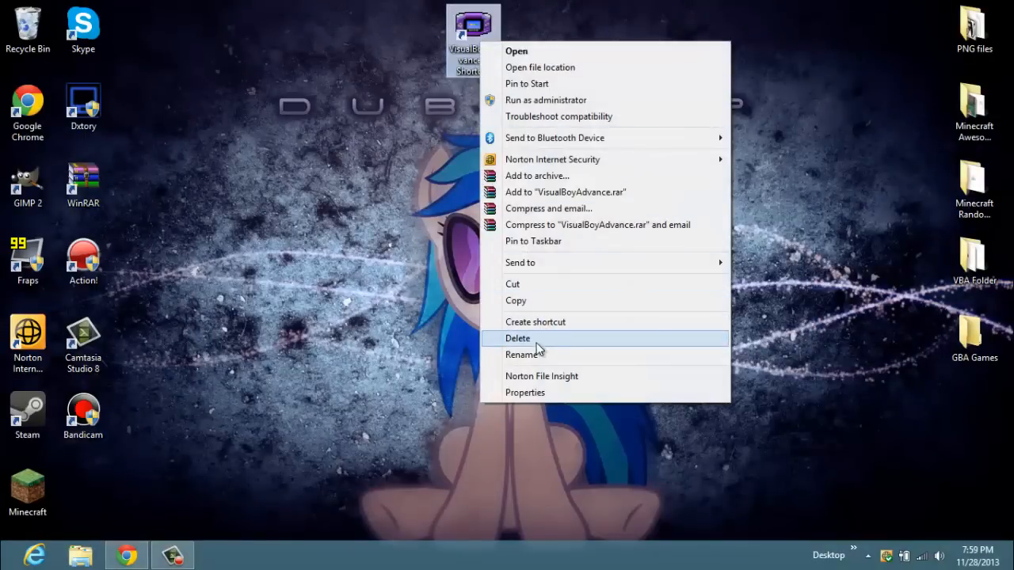
left_click(523, 354)
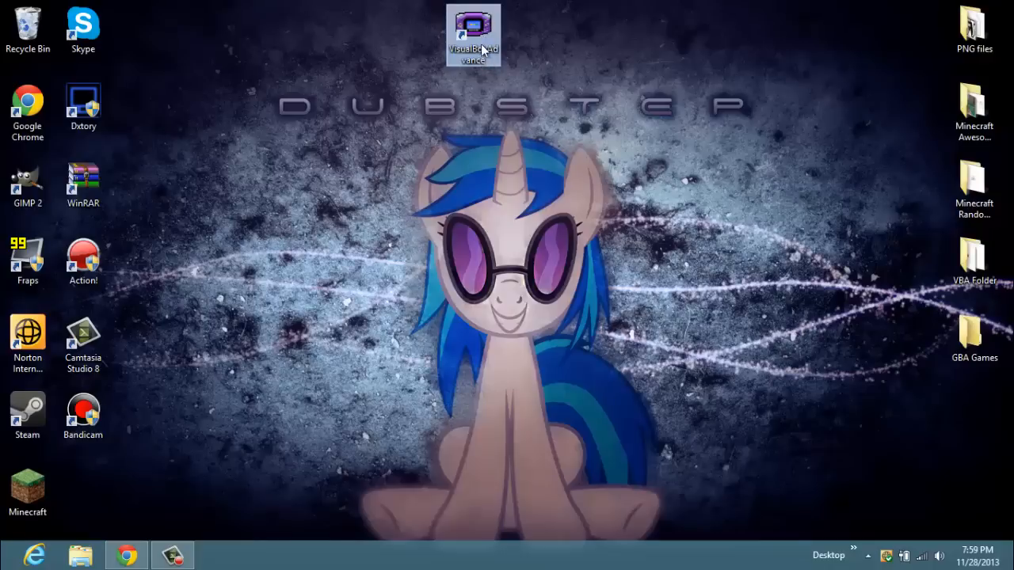
left_click_drag(473, 35, 363, 190)
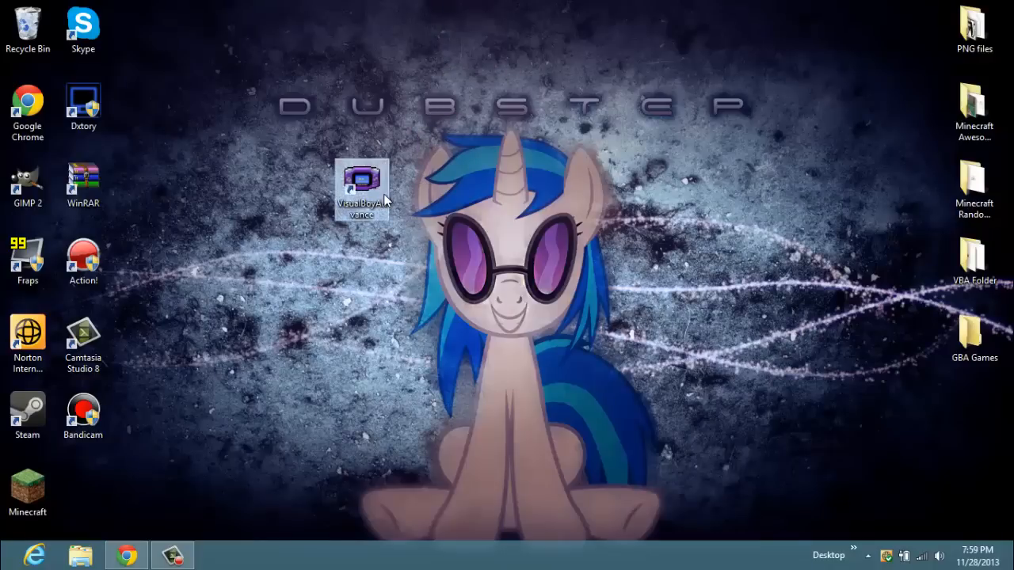
left_click(361, 187)
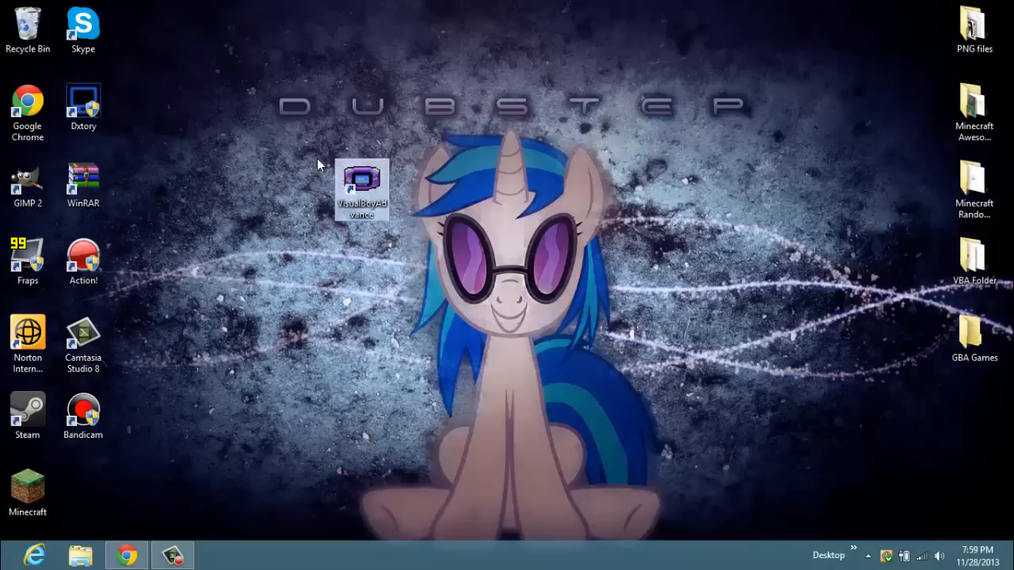
Step: Place the shortcut beside the Minecraft icon in the lower-left column
left_click_drag(361, 190, 82, 488)
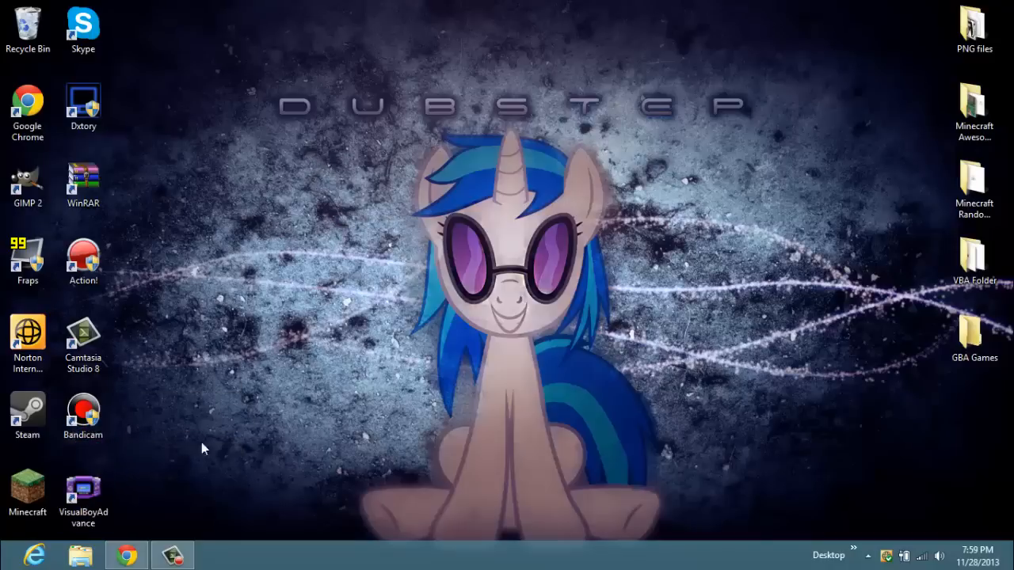
left_click(83, 491)
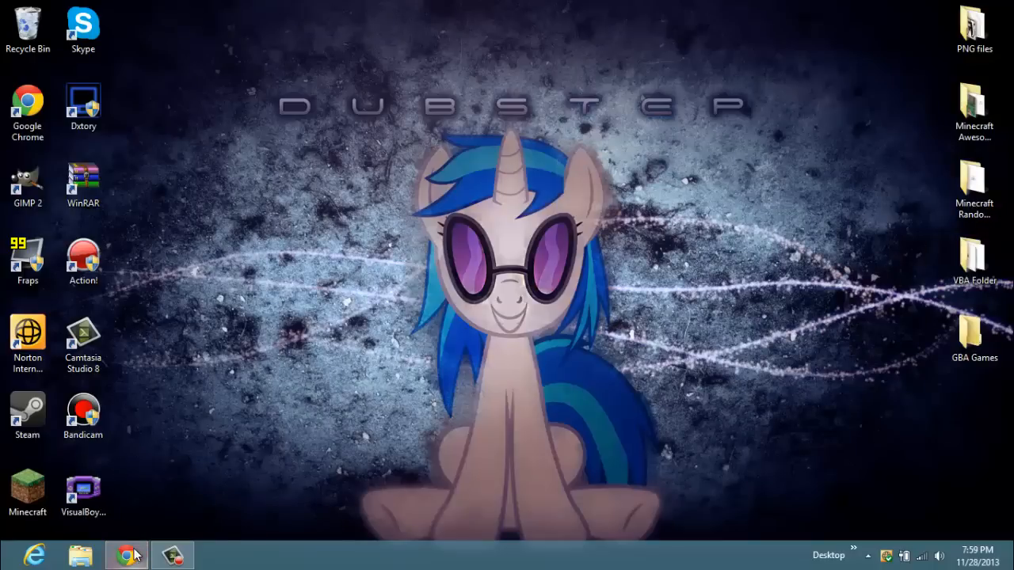
left_click(127, 555)
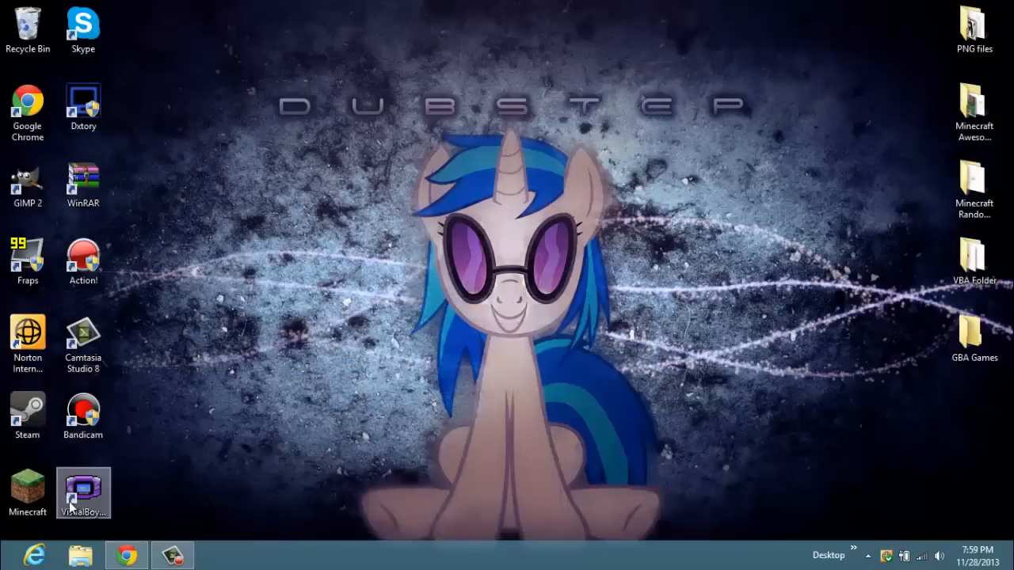
Step: Launch VisualBoyAdvance, browse the File and Cheats menus, and view the Joypad key configuration
double_click(83, 491)
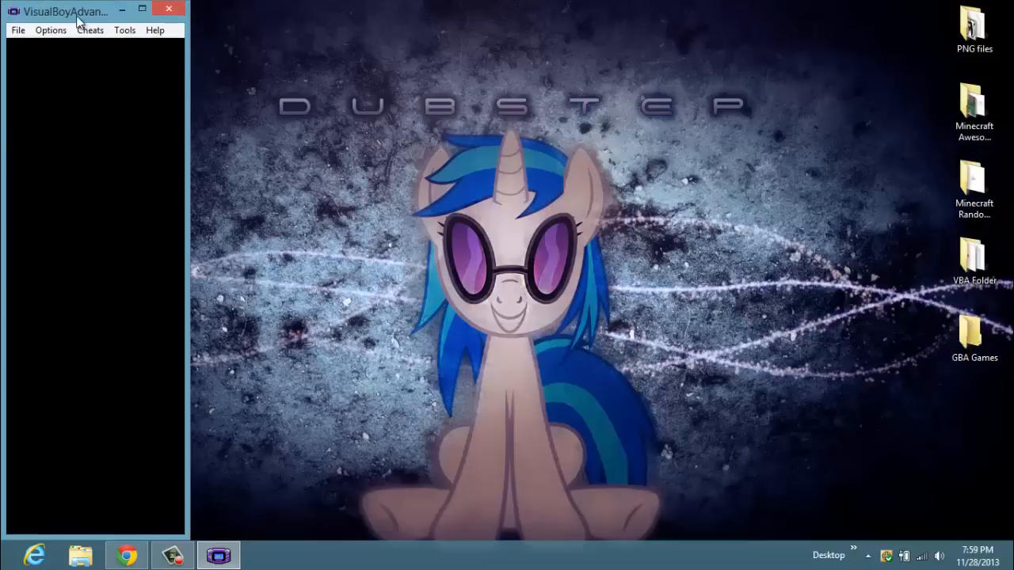
left_click(448, 68)
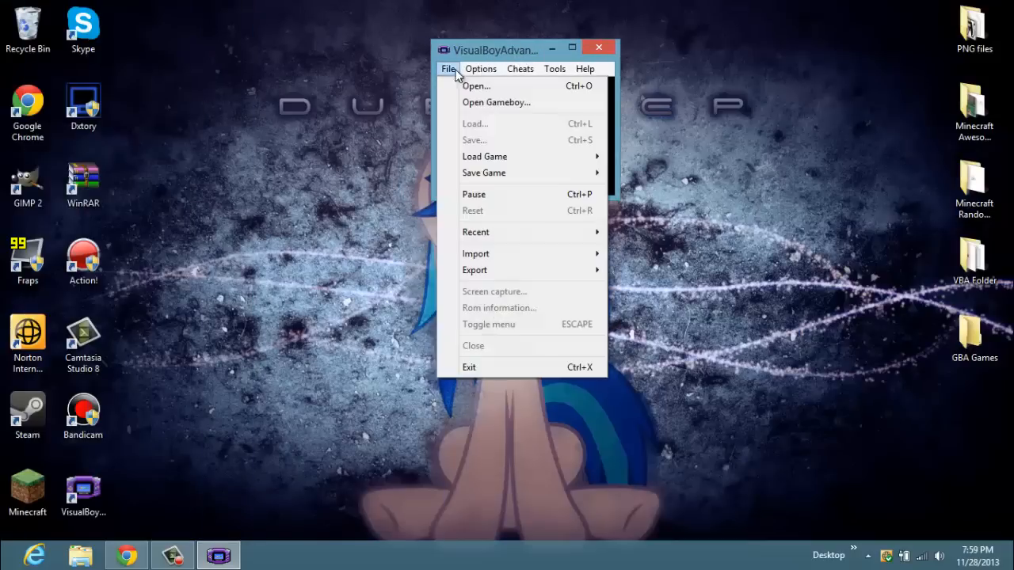
mouse_move(475, 86)
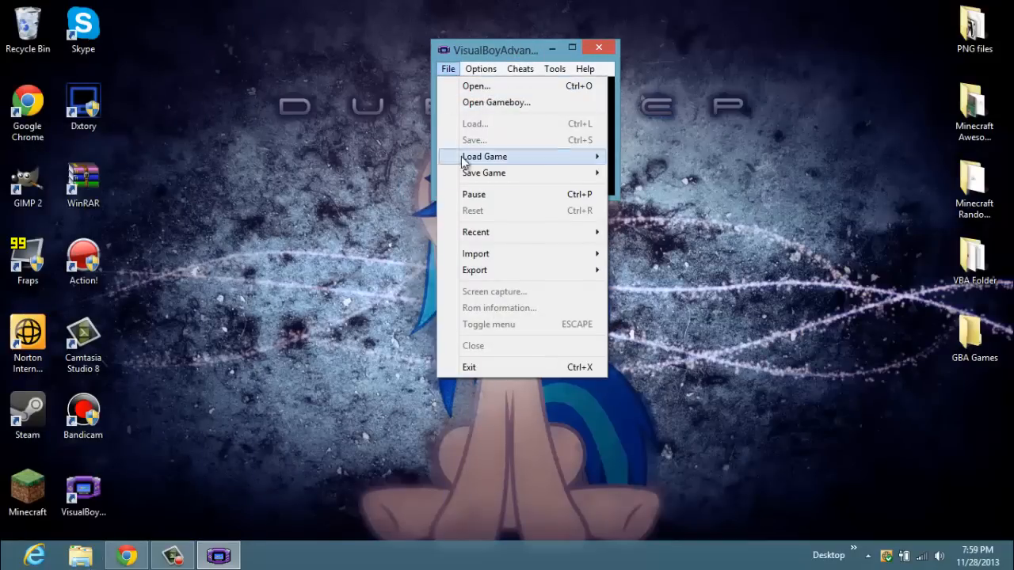
mouse_move(484, 157)
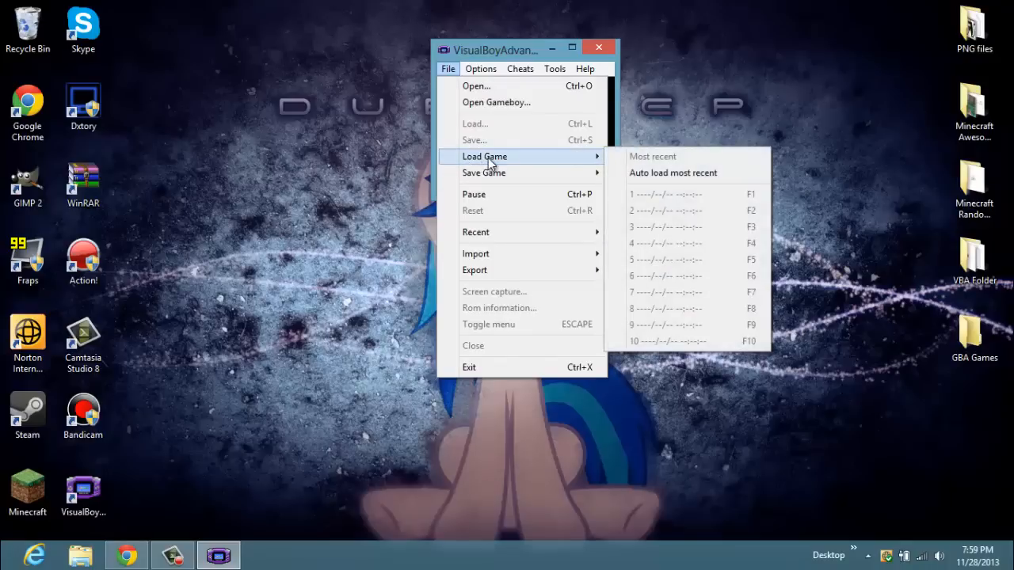
mouse_move(483, 173)
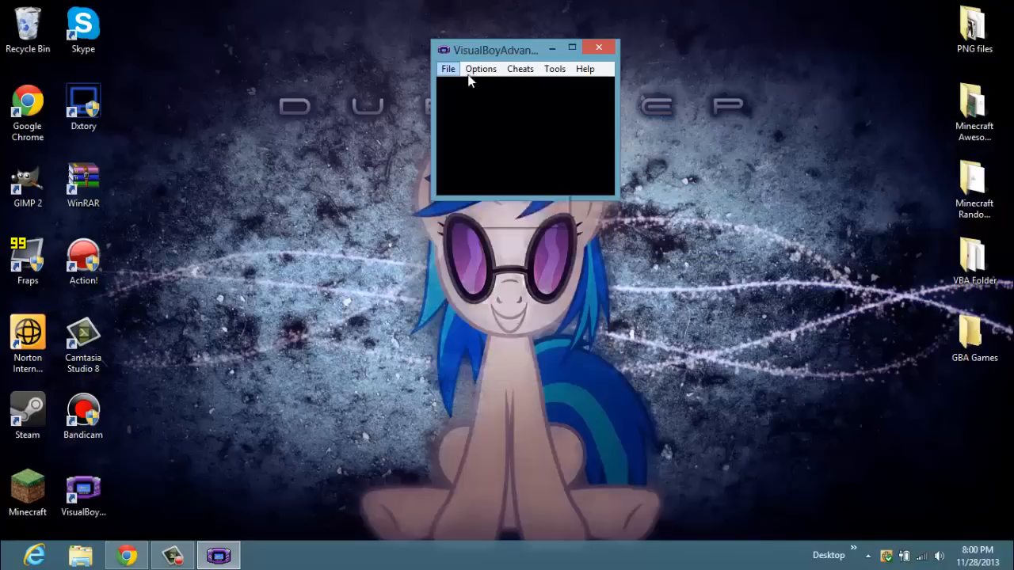
left_click(519, 68)
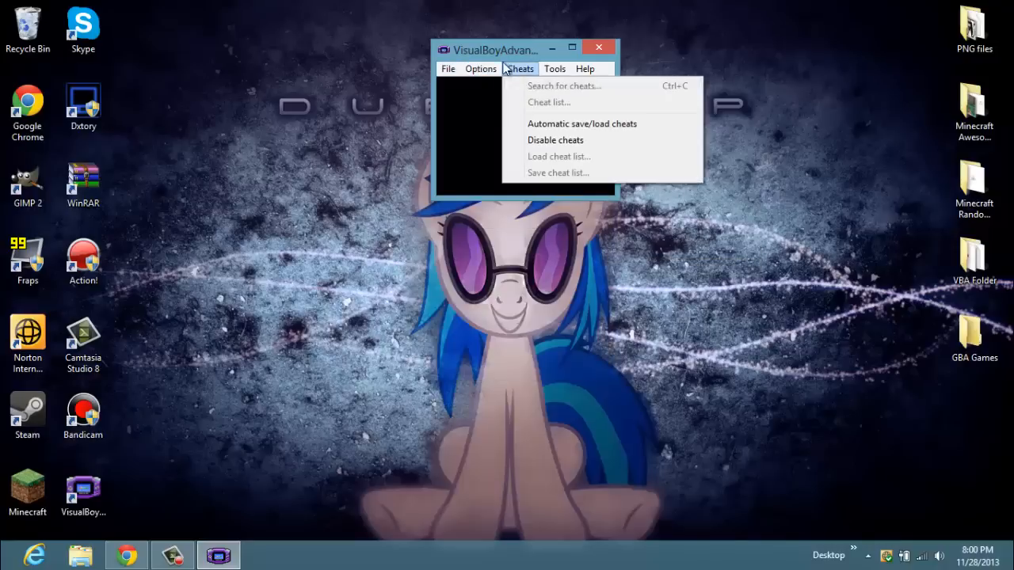
left_click(480, 68)
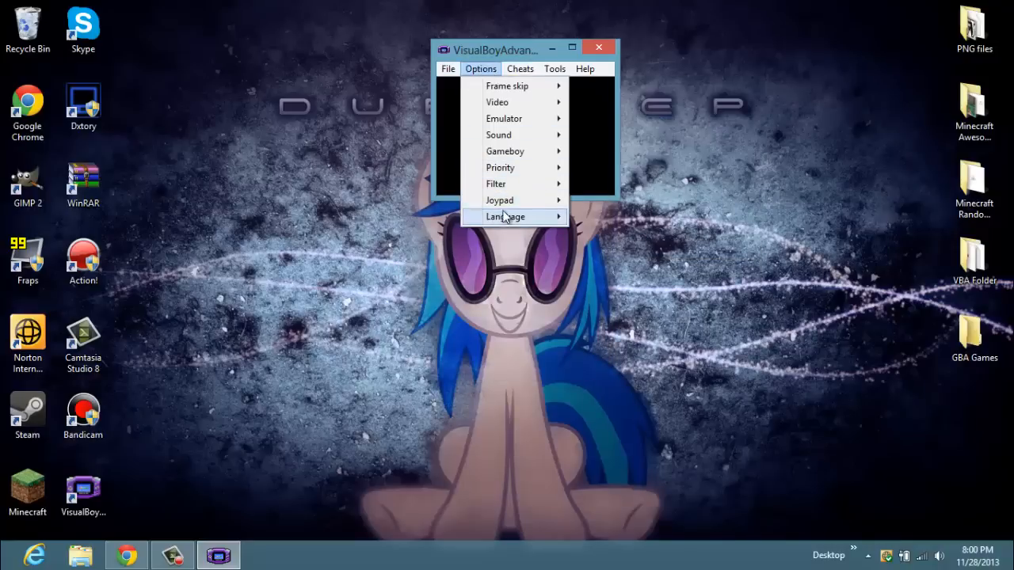
mouse_move(500, 200)
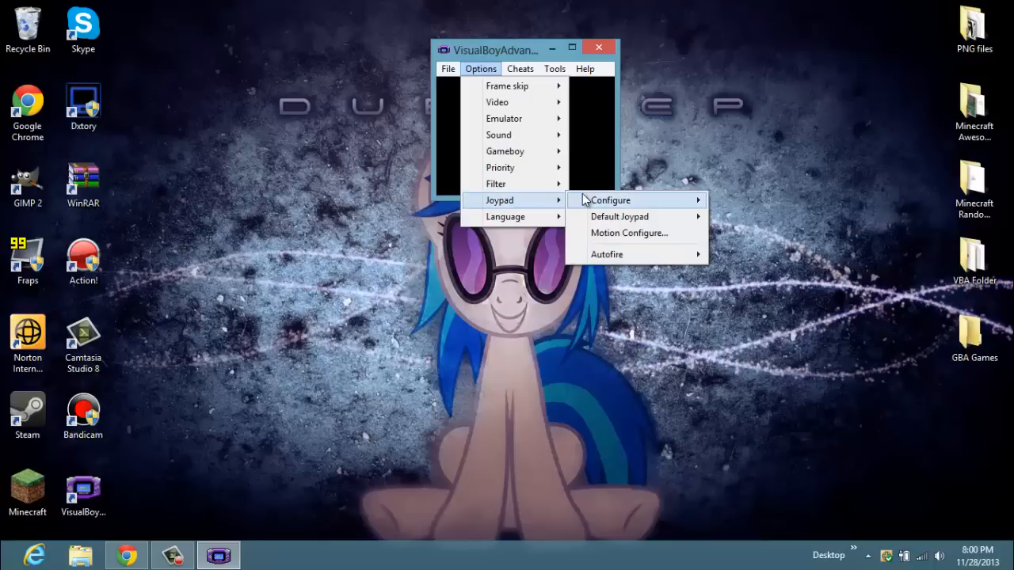
left_click(611, 200)
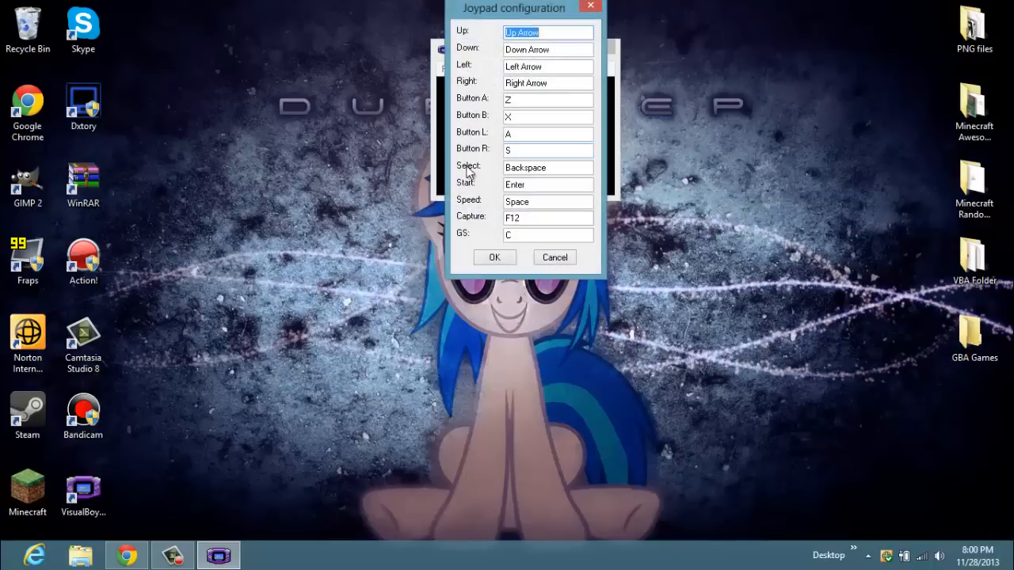
mouse_move(538, 229)
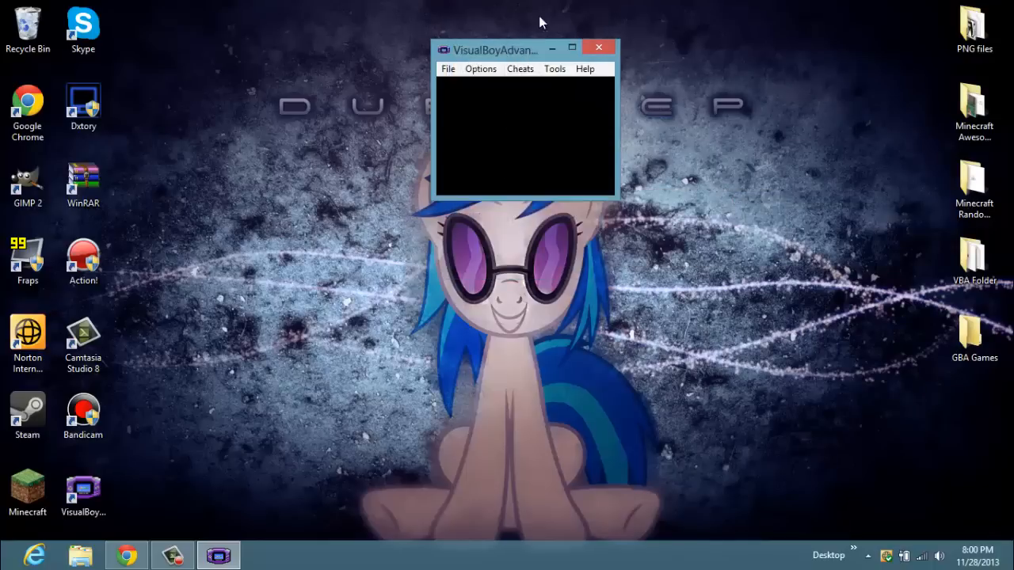
Step: Back in CoolROM, go to the Gameboy Advance ROMs page and view the Top 50 Downloaded list
left_click(599, 47)
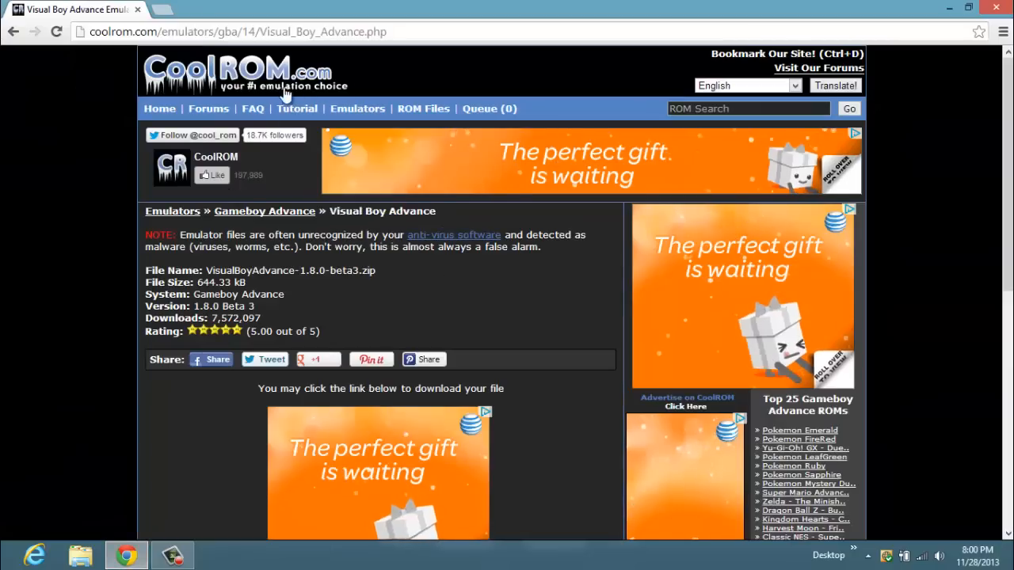
mouse_move(193, 87)
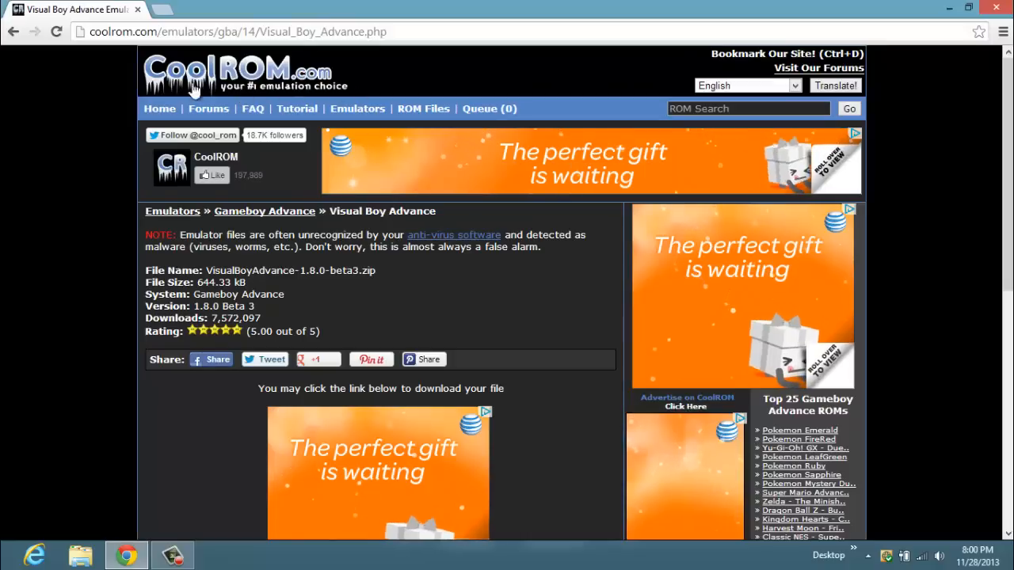
left_click(422, 108)
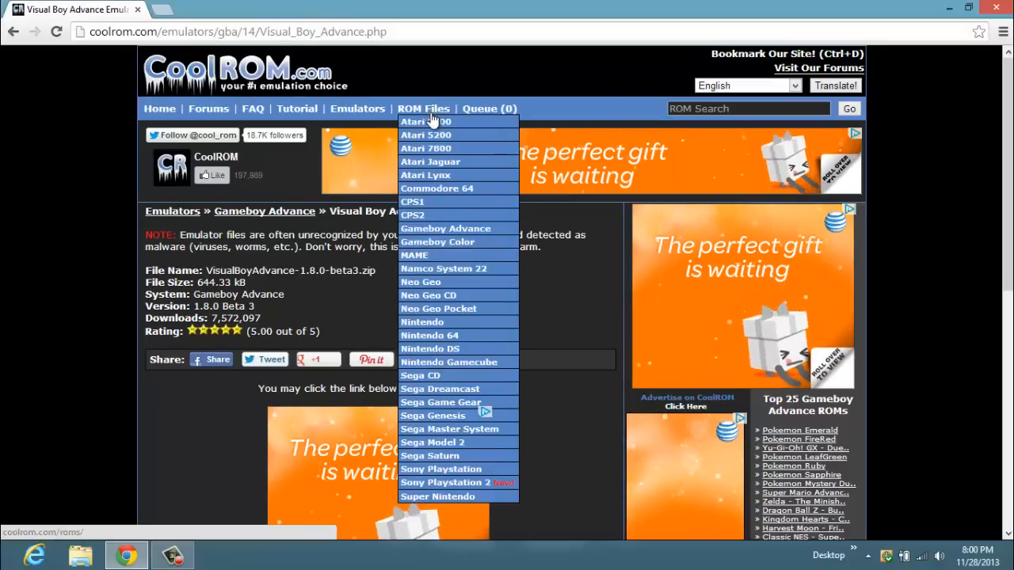
mouse_move(445, 228)
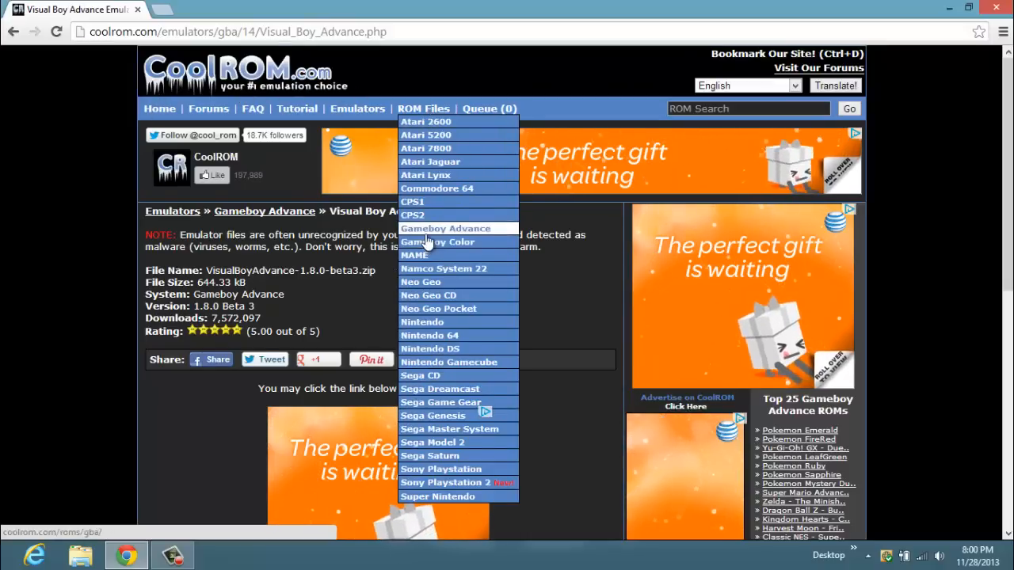
left_click(445, 228)
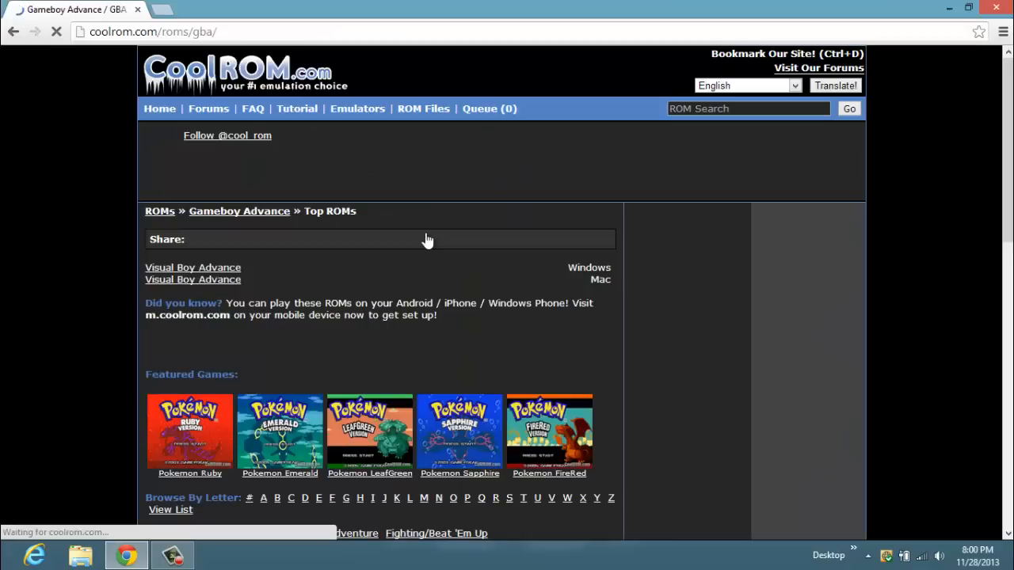
scroll("down", 3)
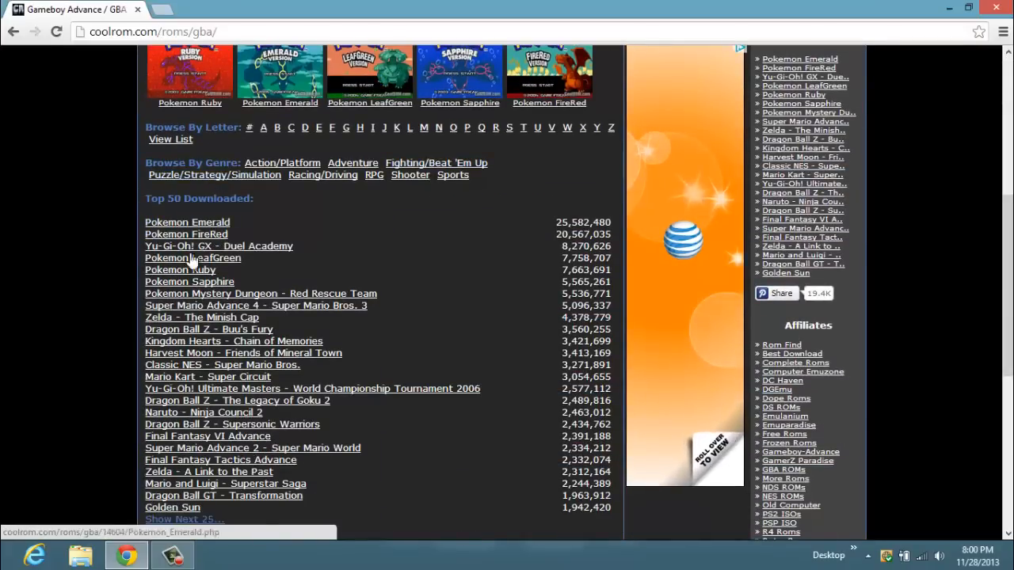
scroll("up", 3)
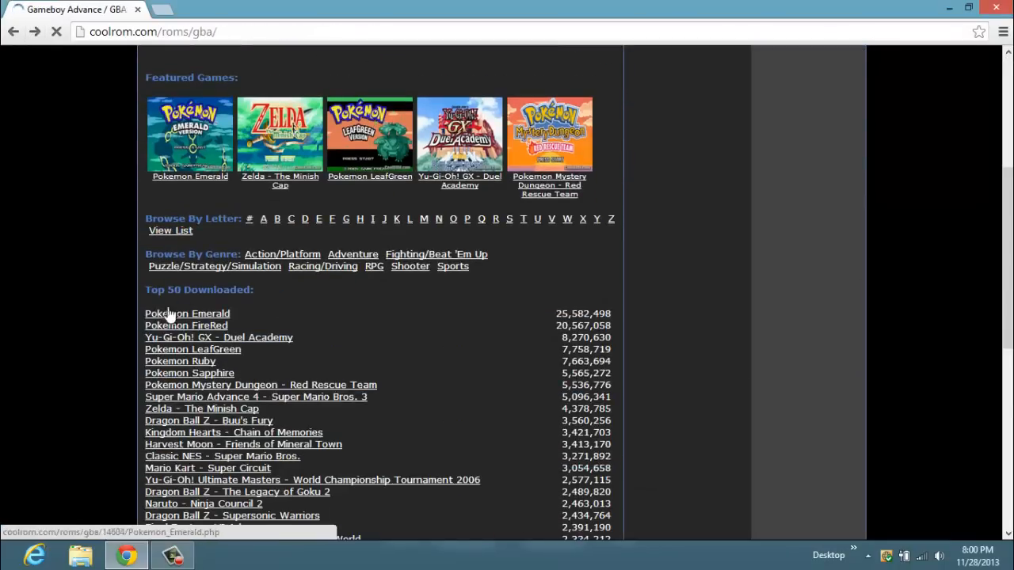
Step: Go to the Pokemon Emerald ROM page and start downloading Pokemon Emerald.zip
left_click(187, 314)
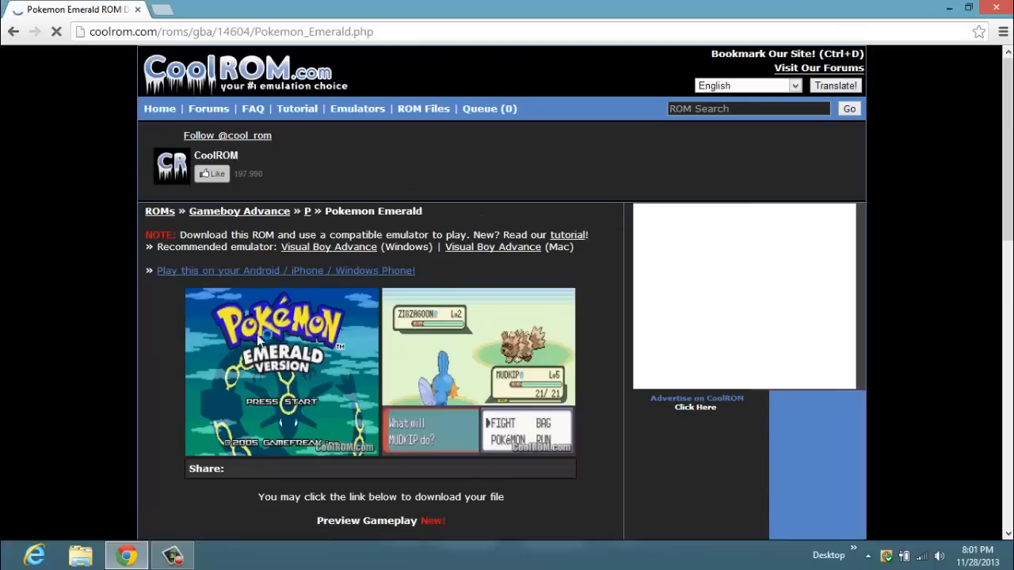
scroll("down", 3)
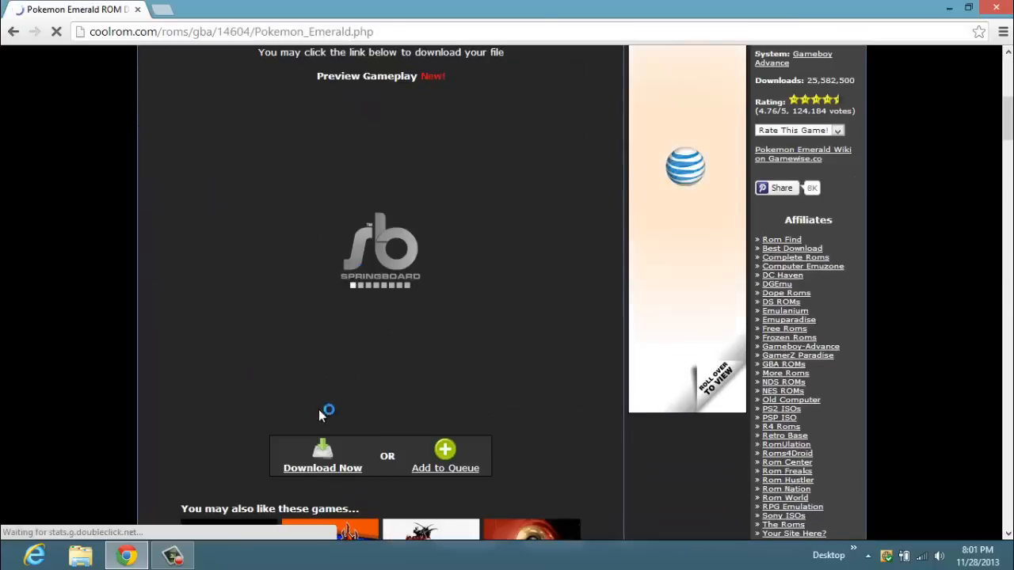
left_click(323, 467)
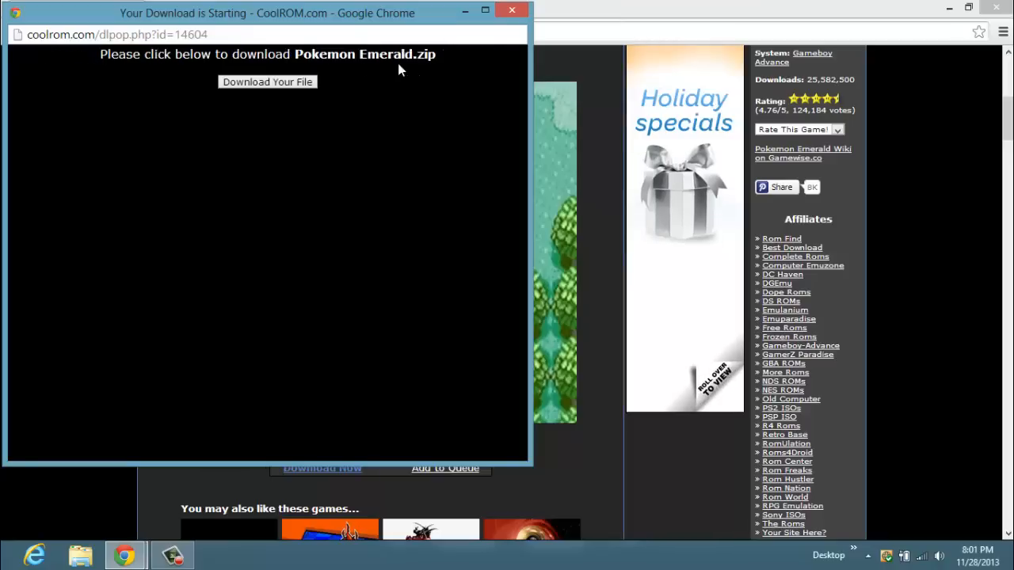
left_click(266, 82)
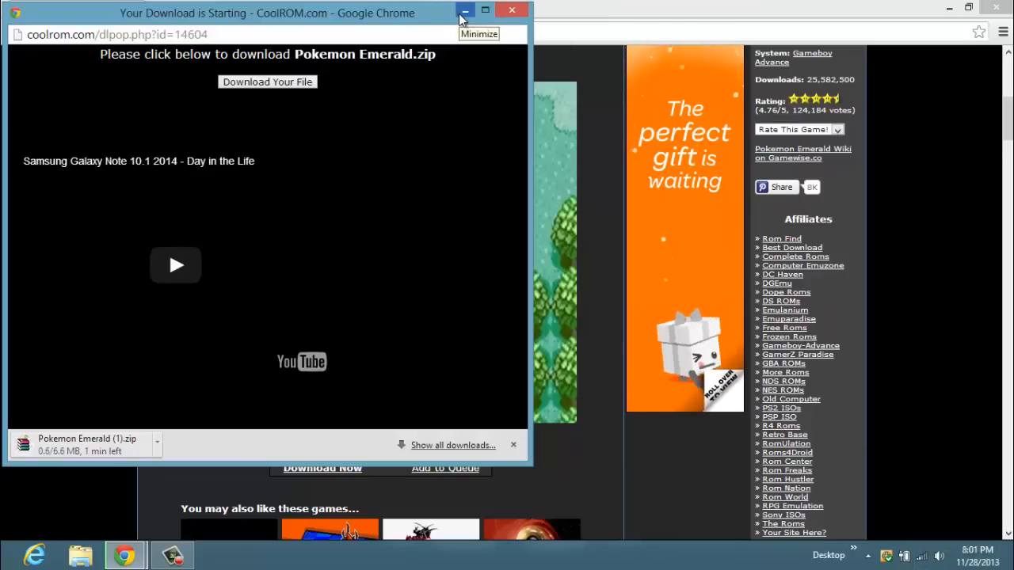
Step: Open the downloaded Pokemon Emerald zip and select its .gba file for extraction
left_click(453, 443)
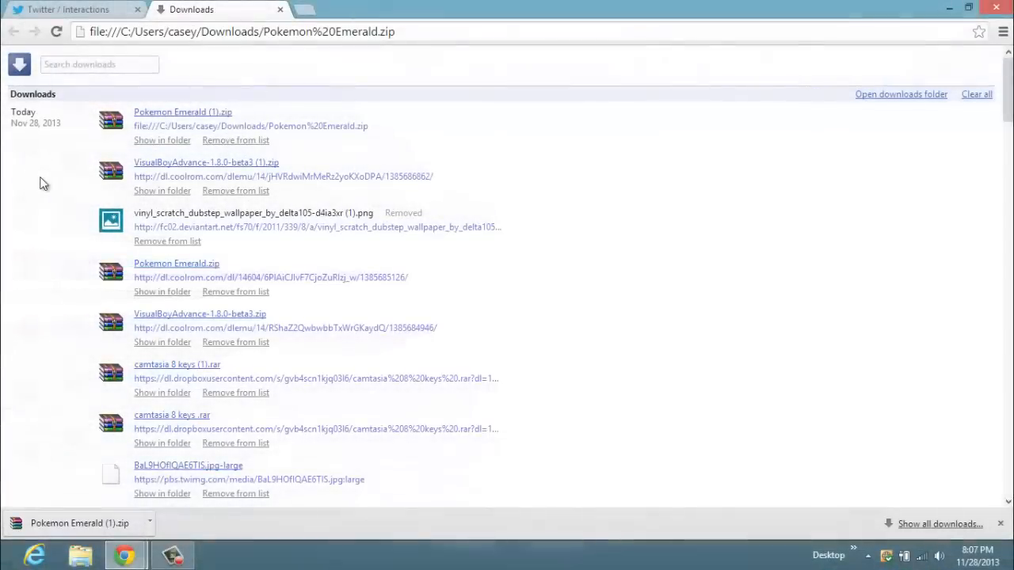
mouse_move(19, 244)
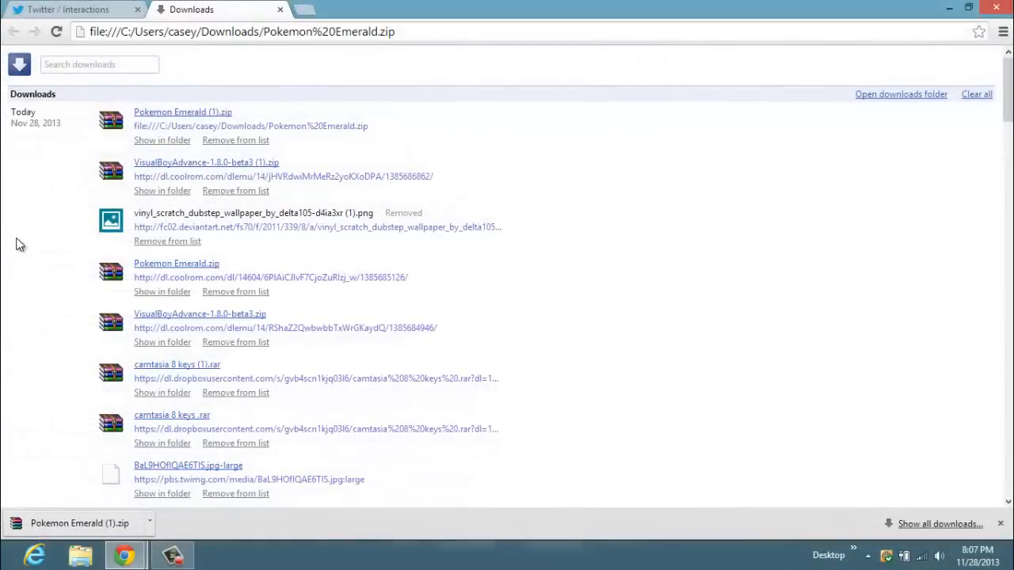
mouse_move(182, 111)
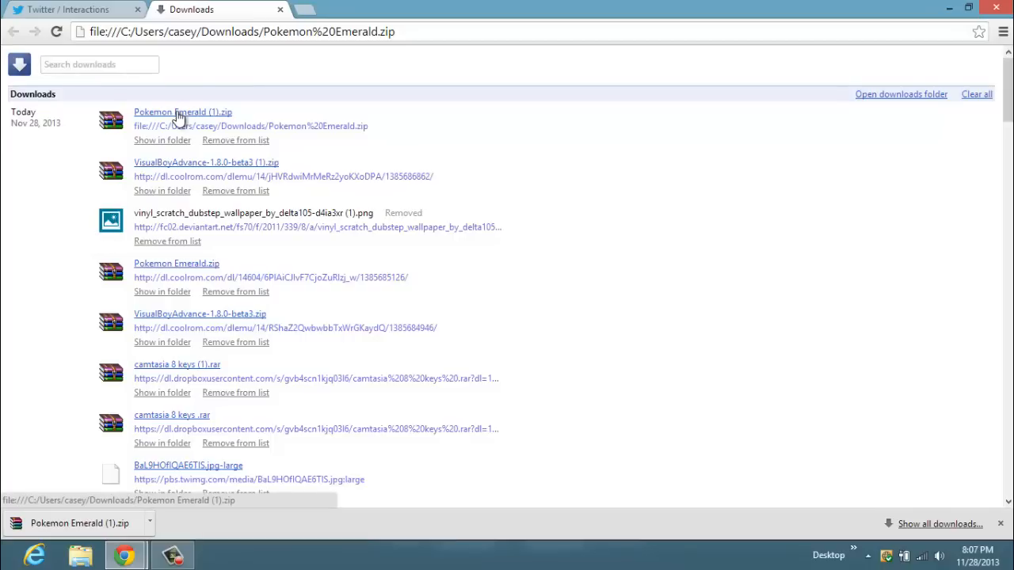
left_click(184, 111)
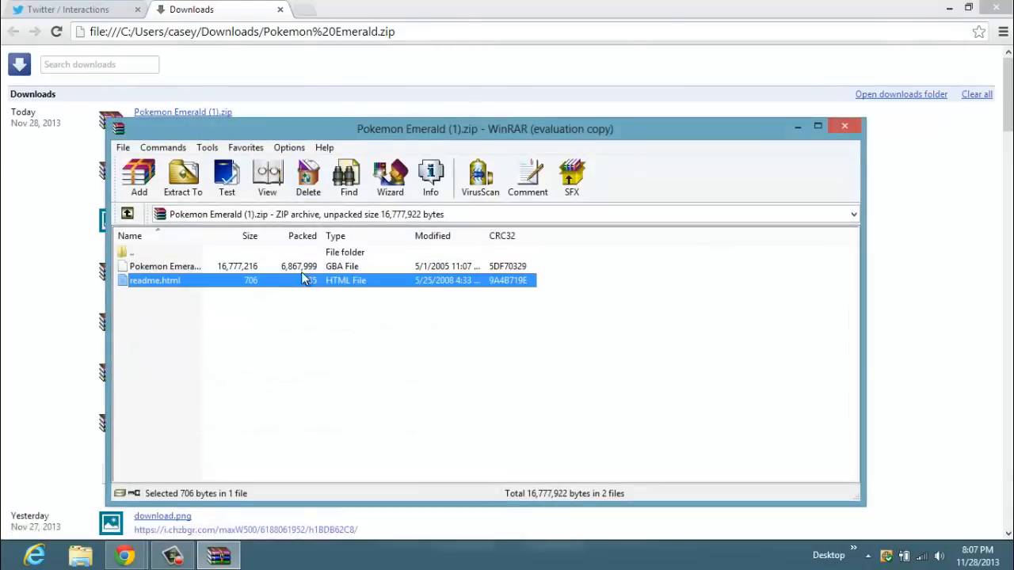
left_click(162, 266)
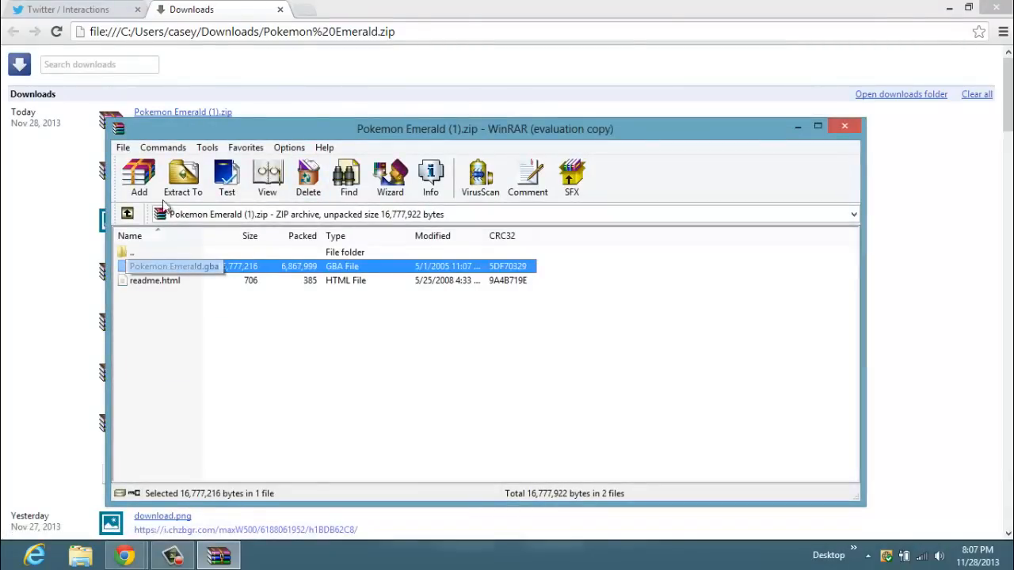
left_click(182, 178)
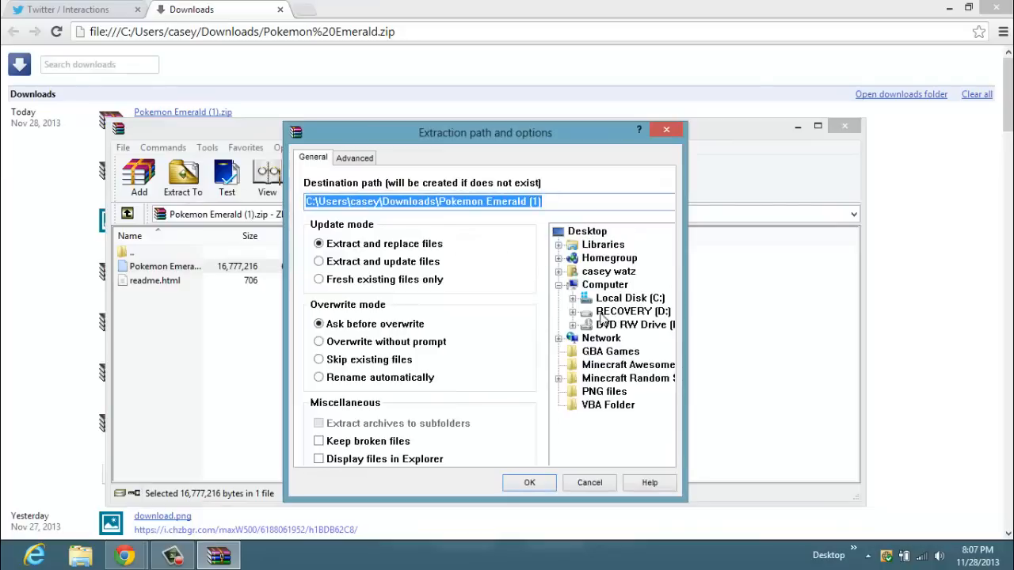
Step: Extract the game file into Desktop\GBA Games and close the archive
left_click(610, 351)
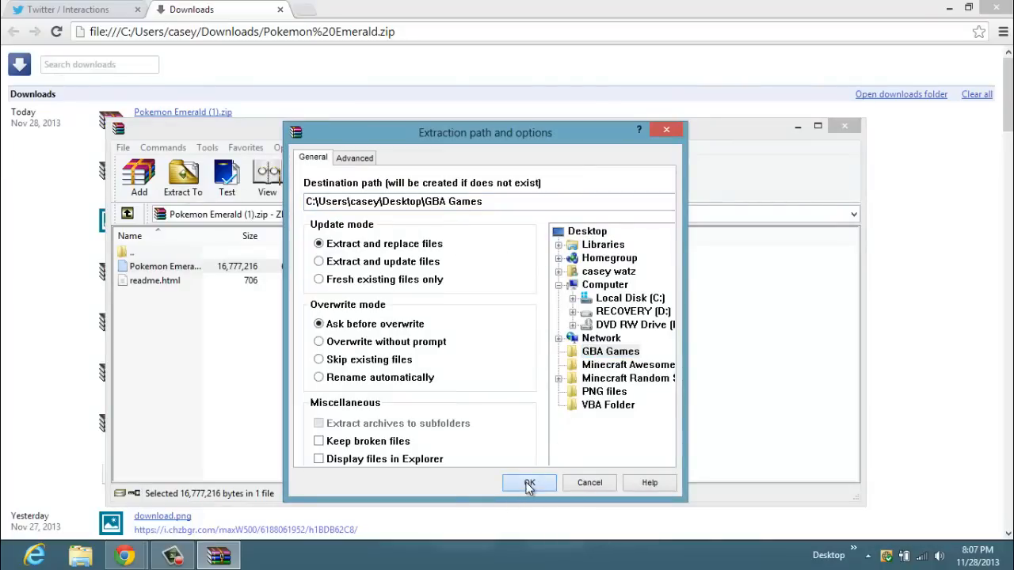
left_click(529, 483)
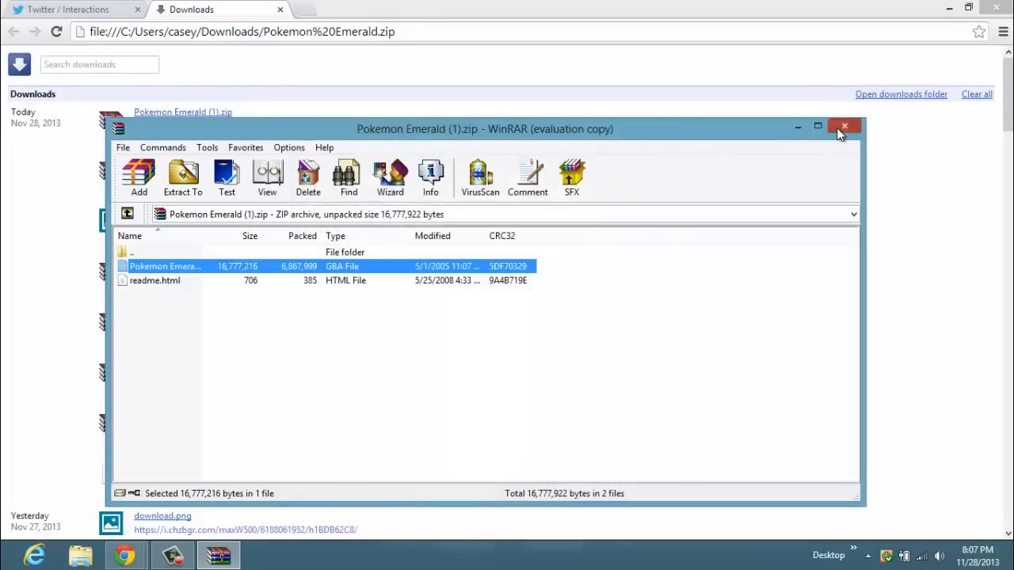
left_click(844, 126)
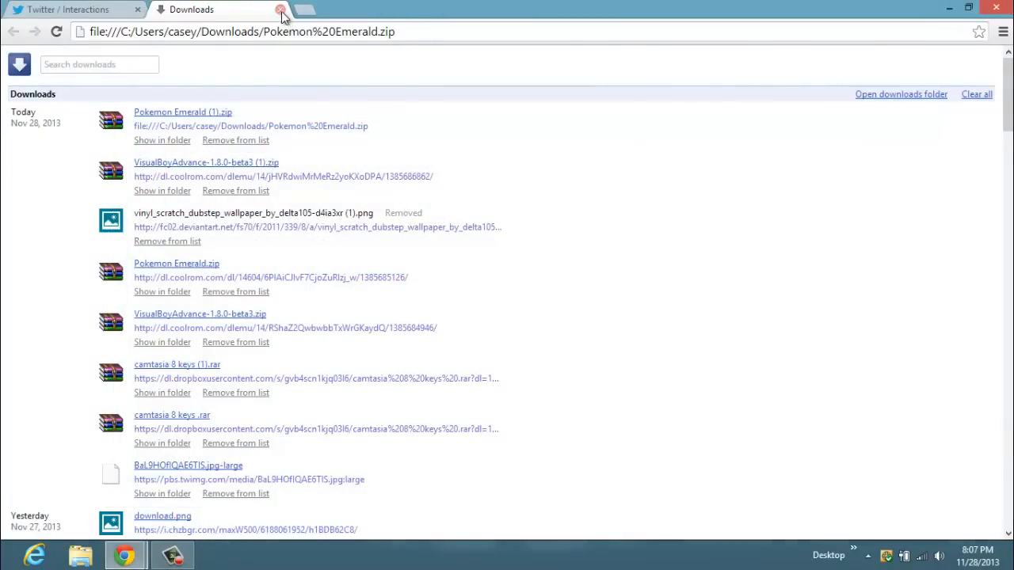
Step: Launch Pokemon Emerald .gba from the GBA Games folder by dragging it onto VisualBoyAdvance
left_click(280, 9)
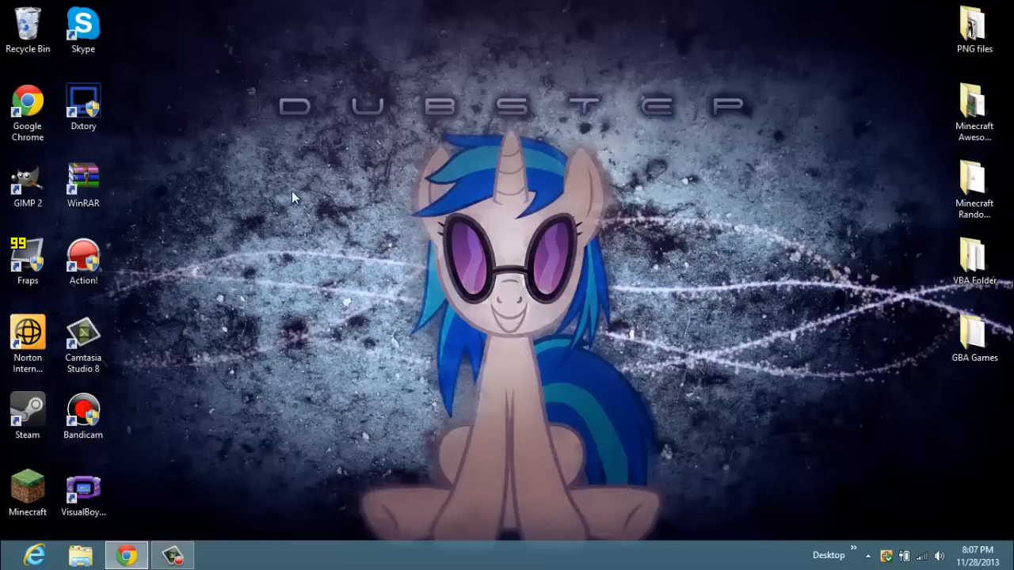
mouse_move(620, 225)
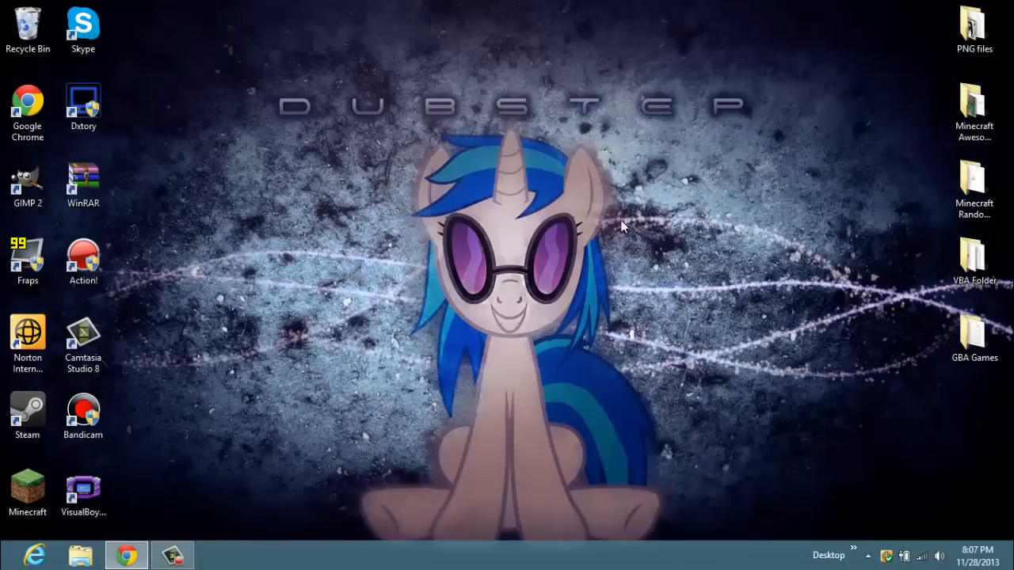
mouse_move(947, 325)
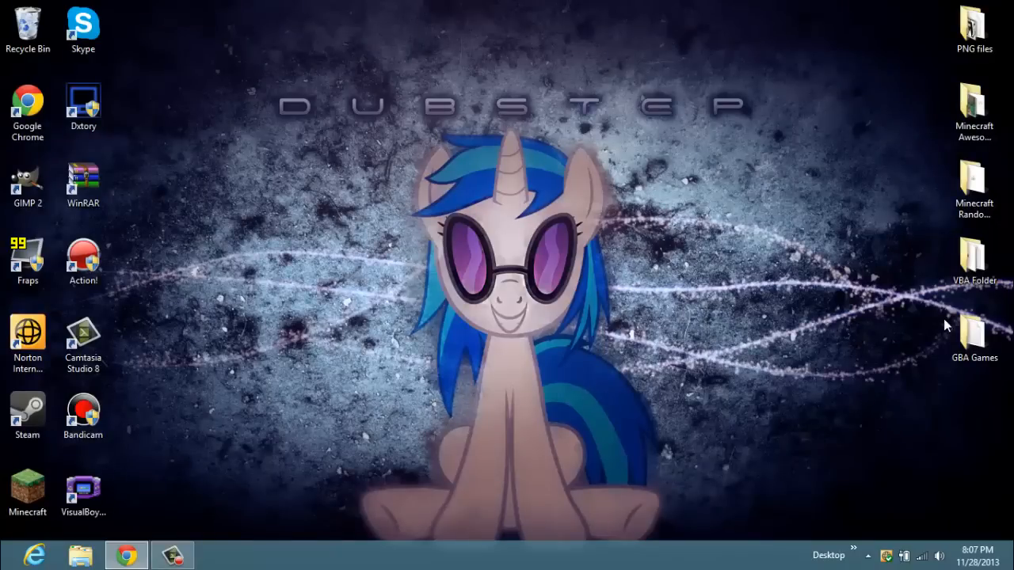
double_click(974, 333)
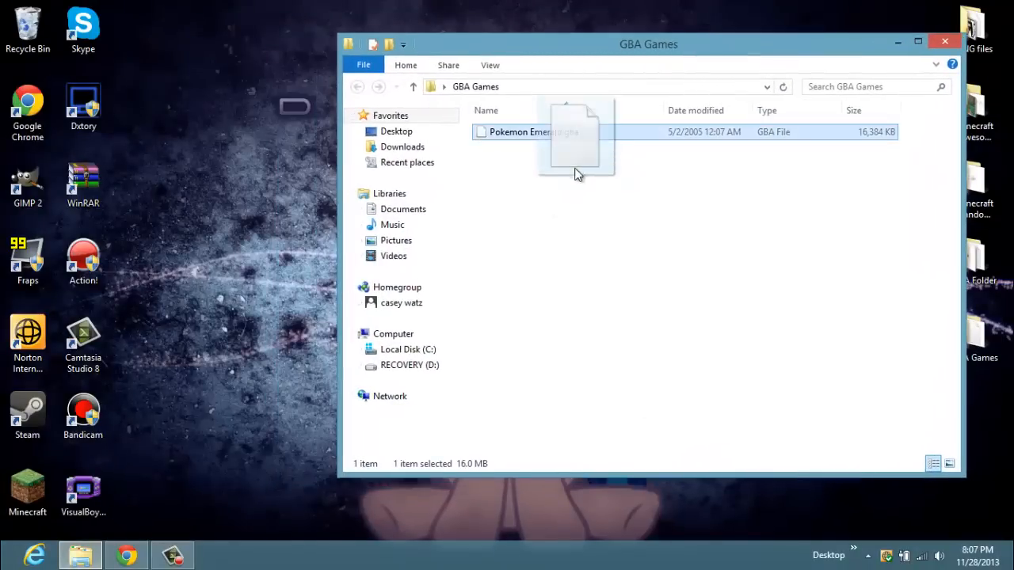
left_click_drag(574, 142, 424, 365)
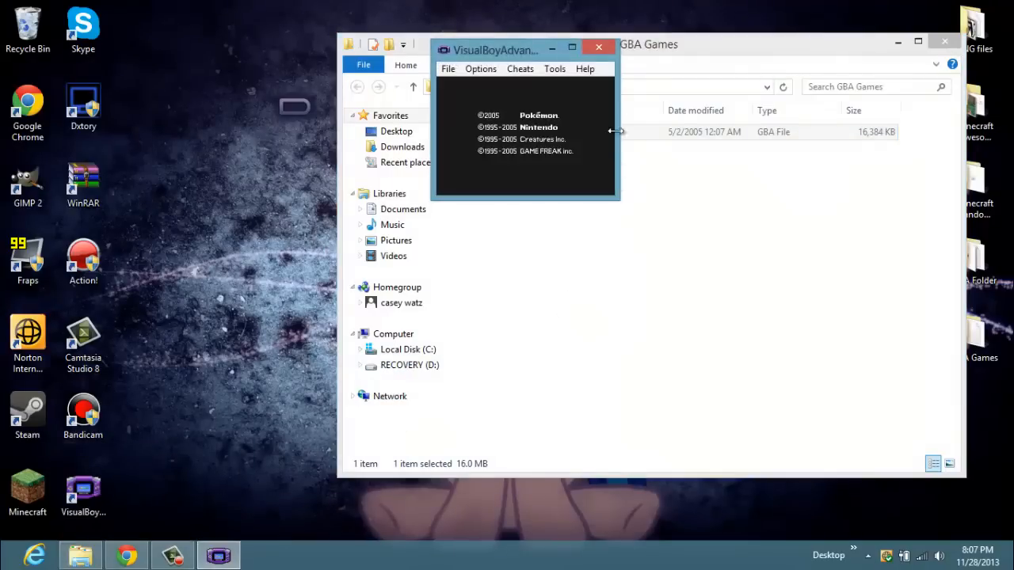
left_click(598, 47)
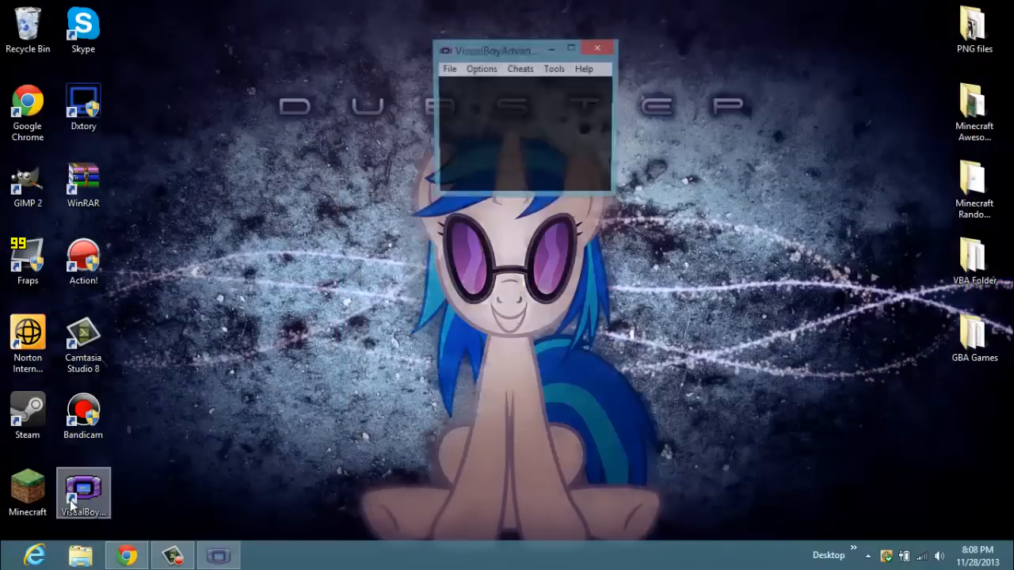
Step: Reload Pokemon Emerald.gba via File > Open, browsing Desktop > GBA Games
left_click(448, 70)
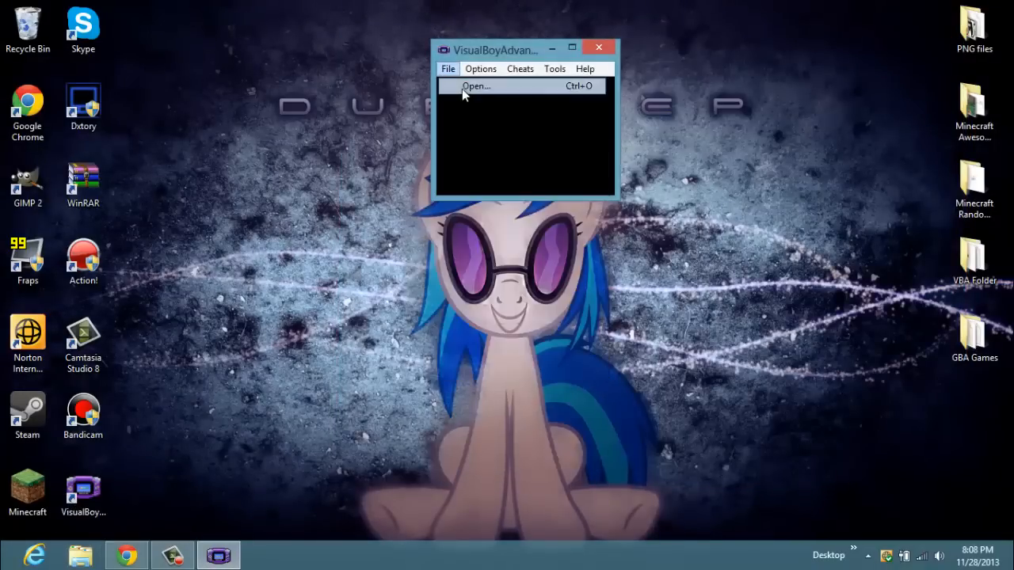
left_click(475, 85)
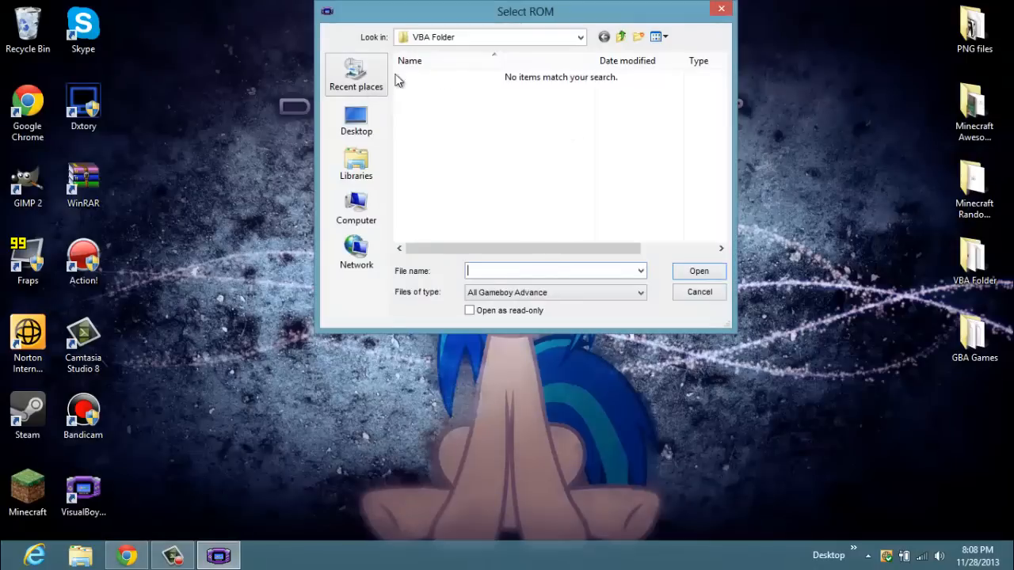
left_click(355, 119)
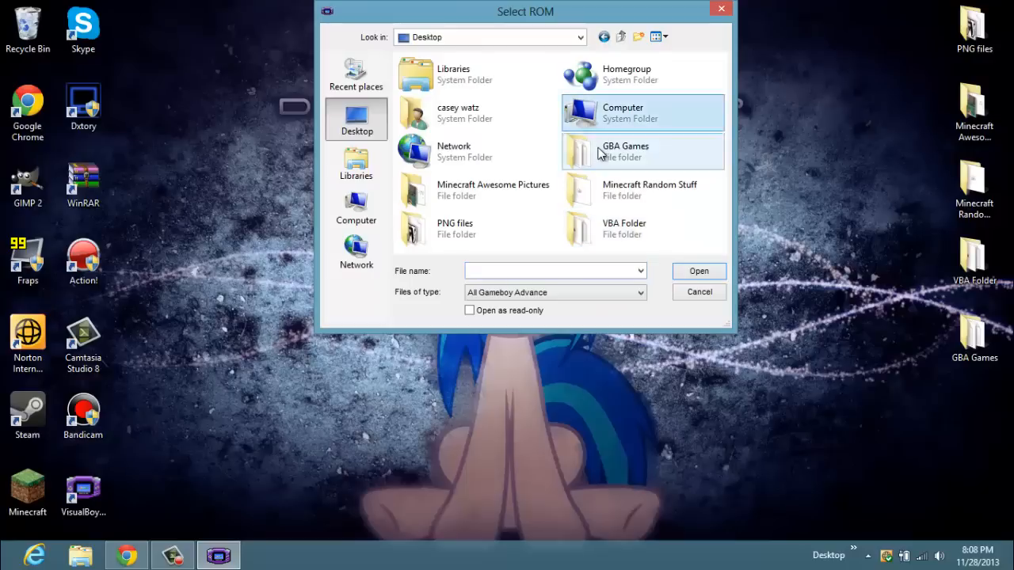
double_click(624, 152)
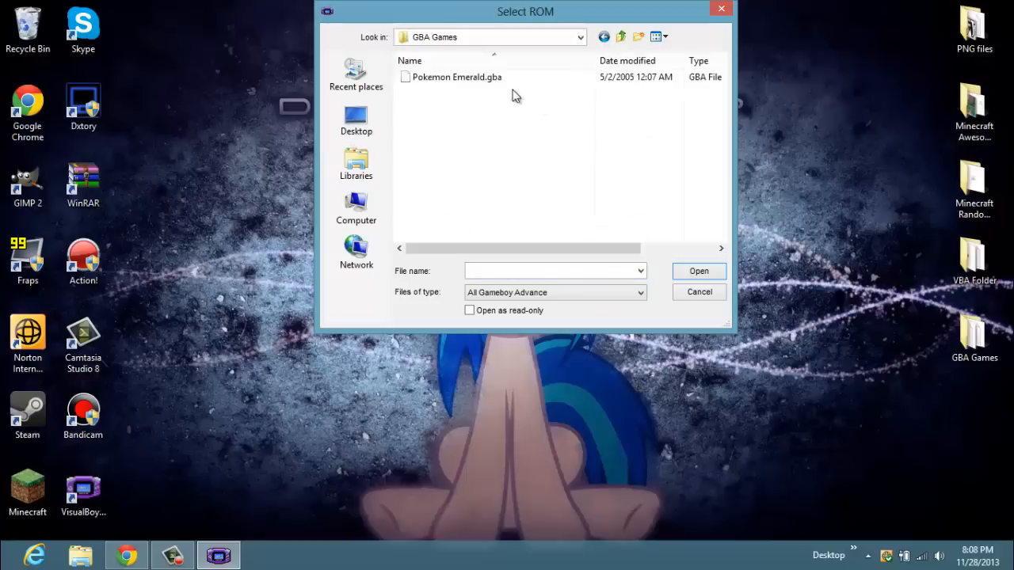
double_click(456, 76)
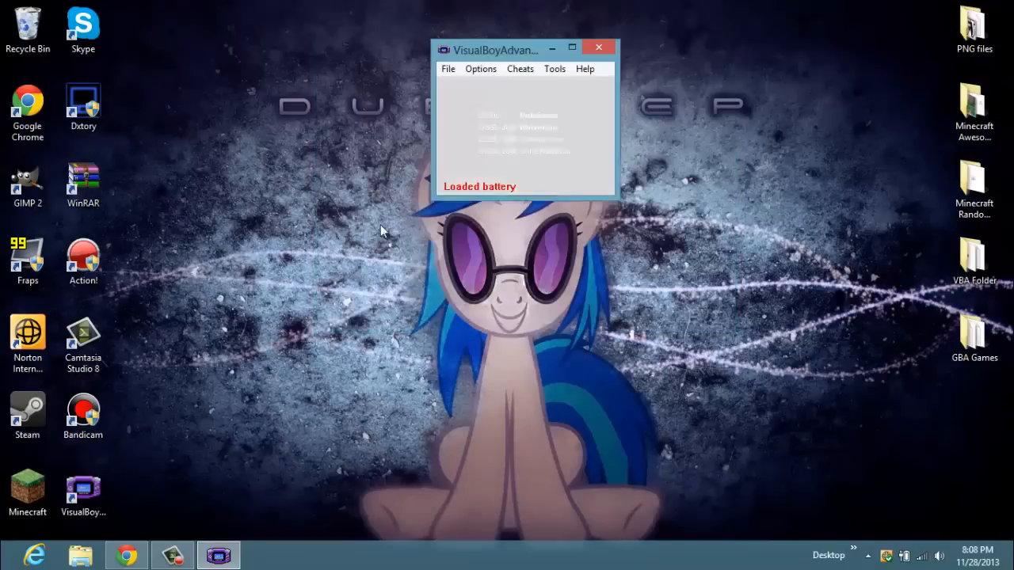
left_click(570, 48)
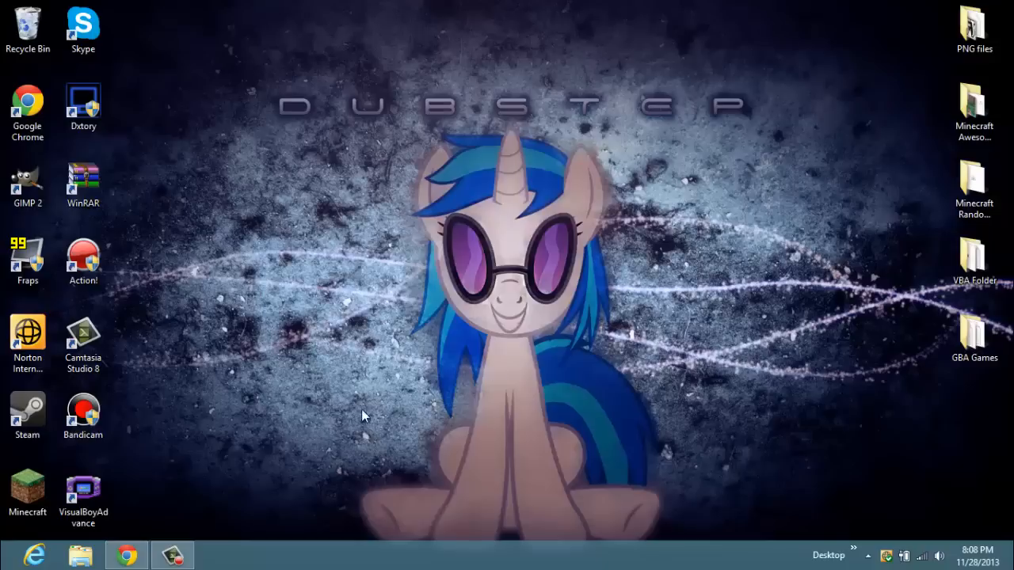
mouse_move(230, 44)
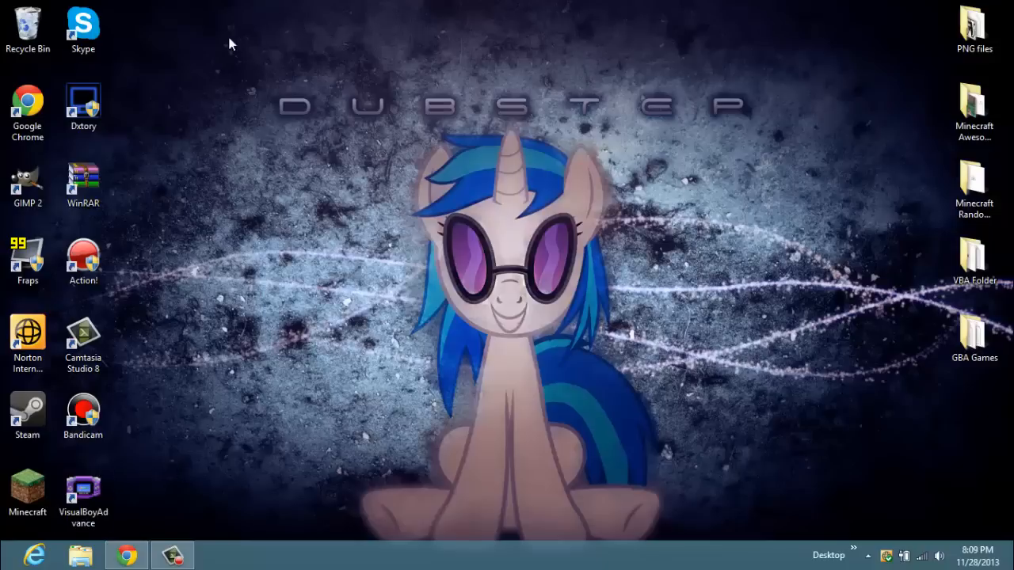
mouse_move(377, 209)
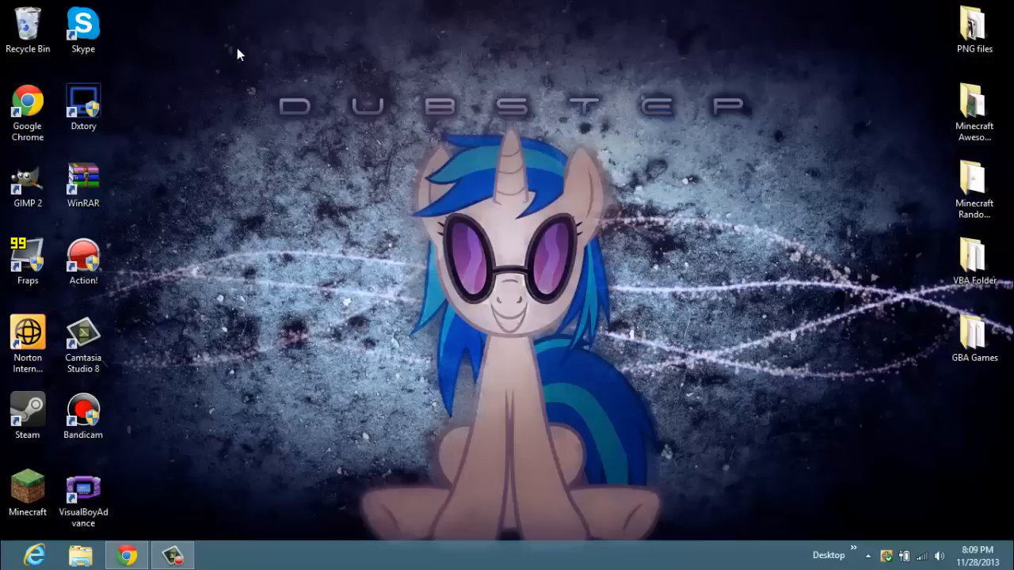
left_click_drag(237, 48, 760, 368)
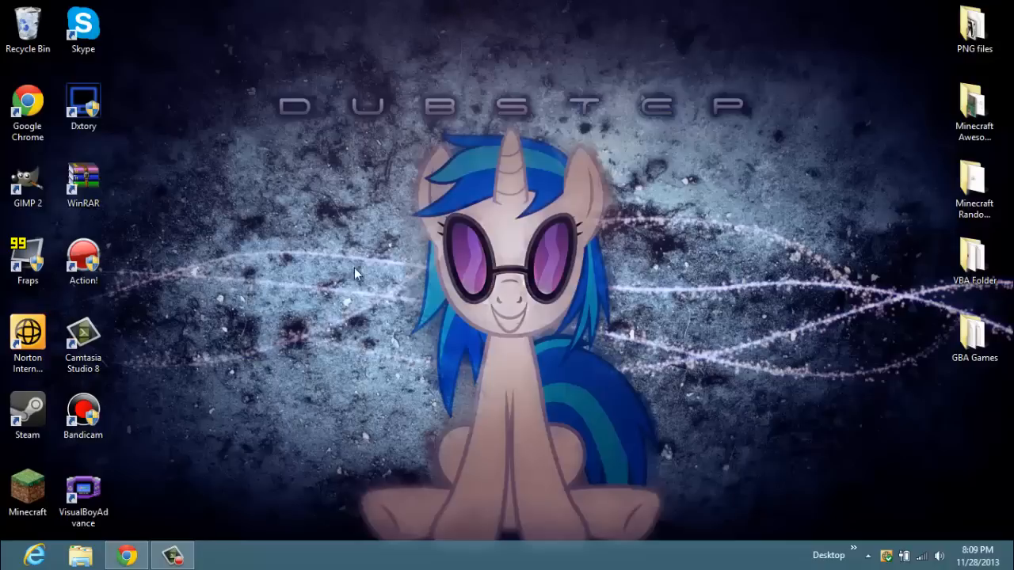
mouse_move(237, 10)
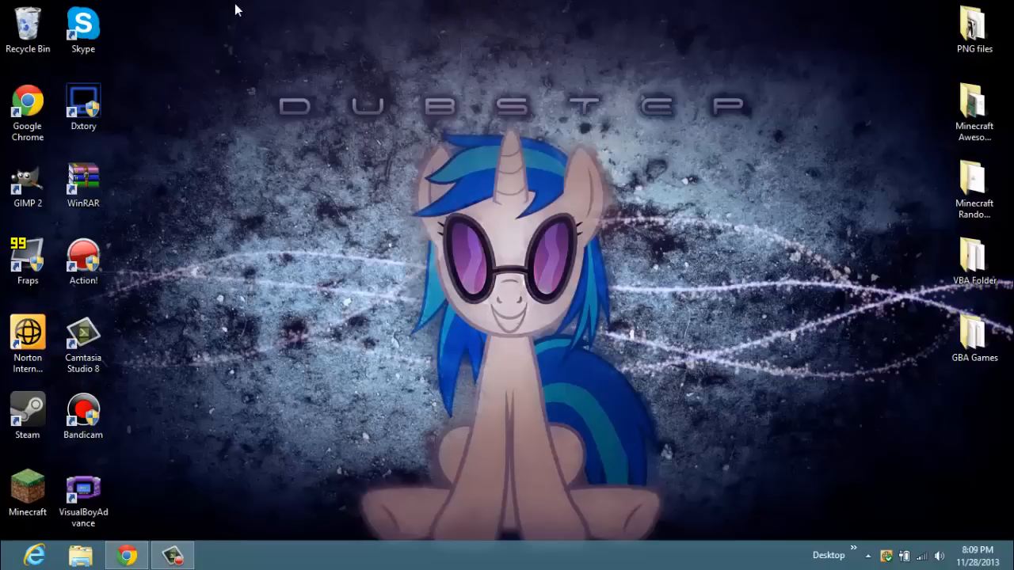
mouse_move(228, 64)
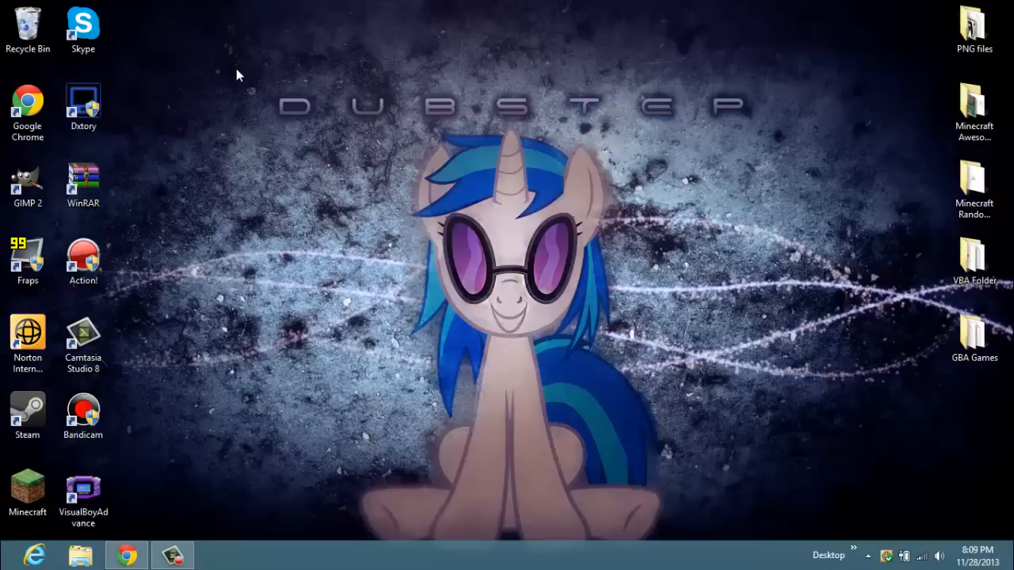
mouse_move(247, 81)
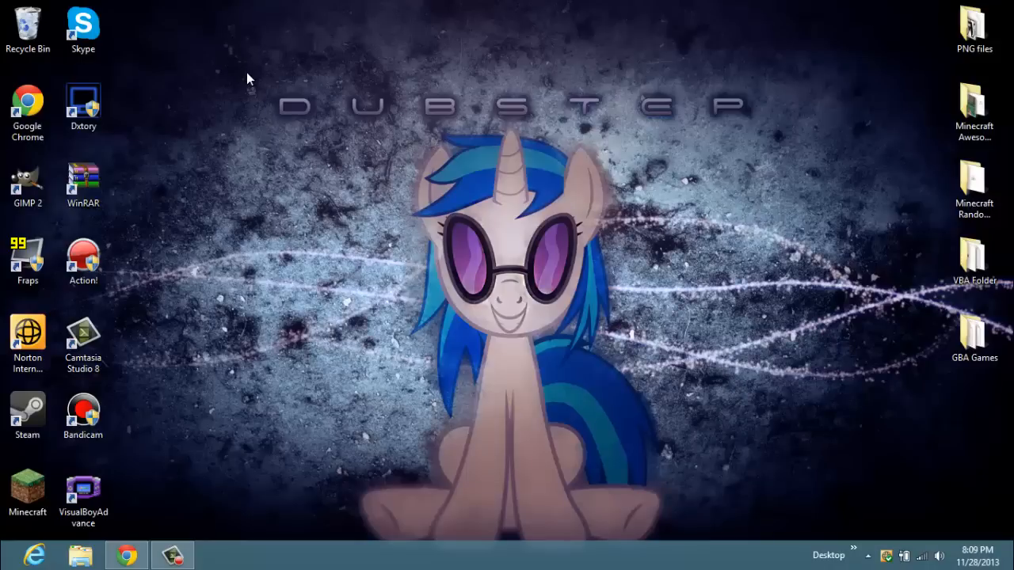
mouse_move(251, 98)
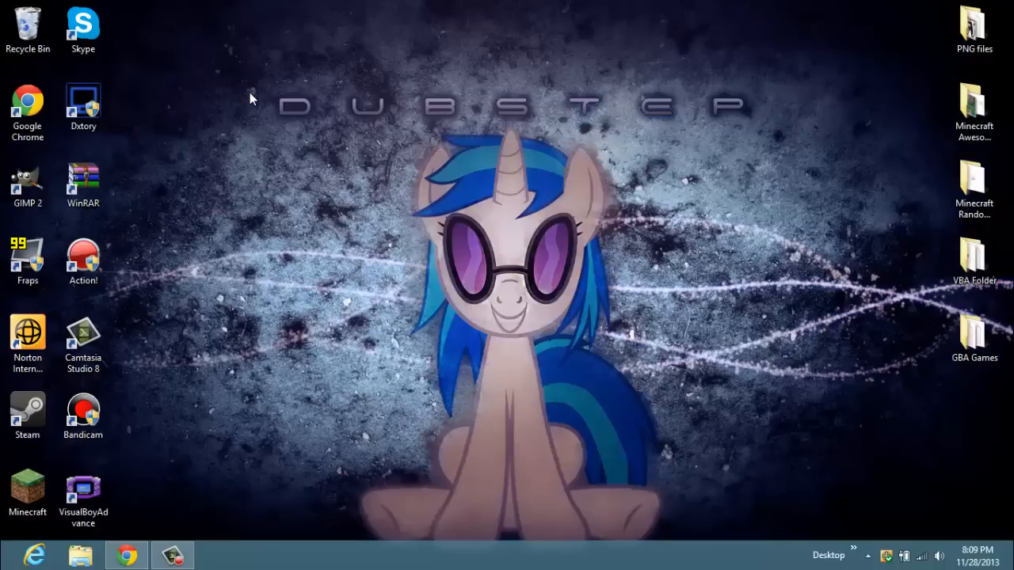